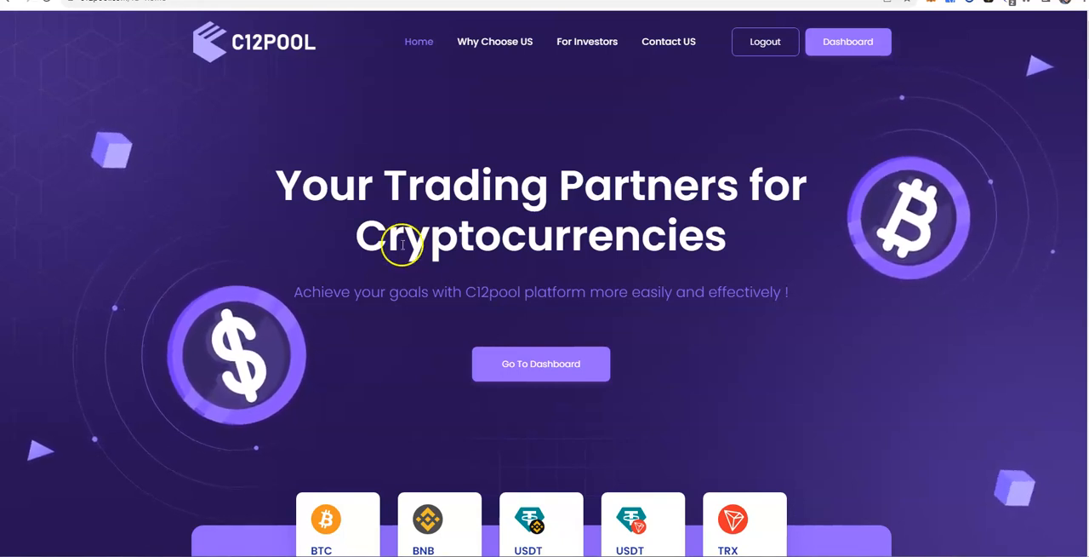
# Scroll down the home page past the coin tiles to the Boost your Crypto feature cards.
pyautogui.scroll(-3)
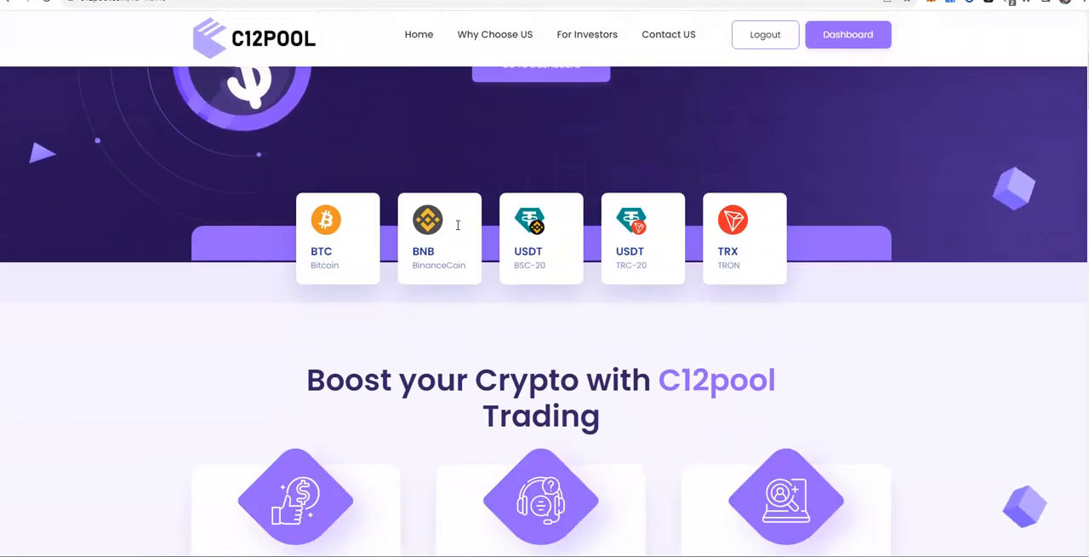
pyautogui.scroll(-3)
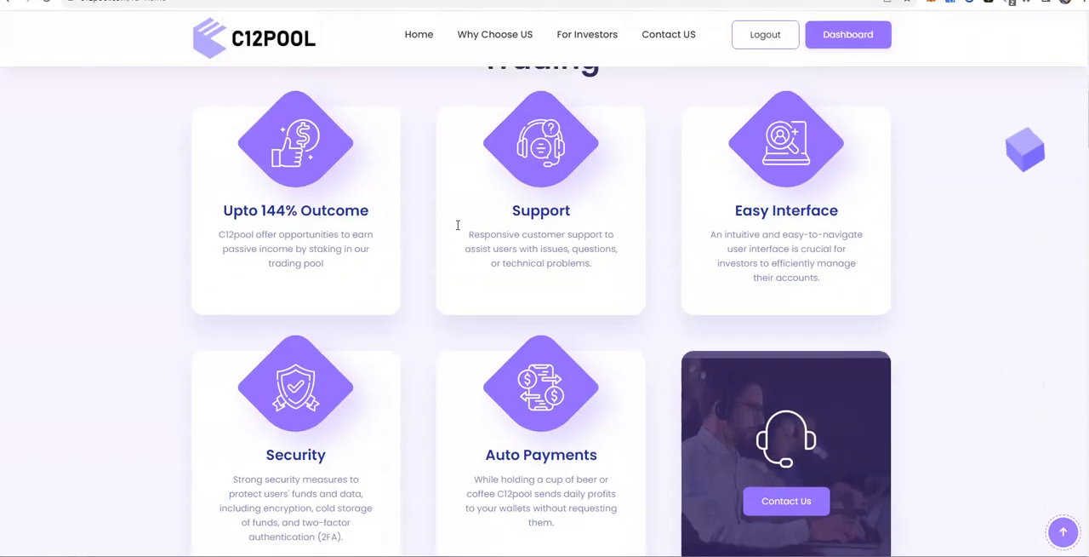
pyautogui.scroll(-3)
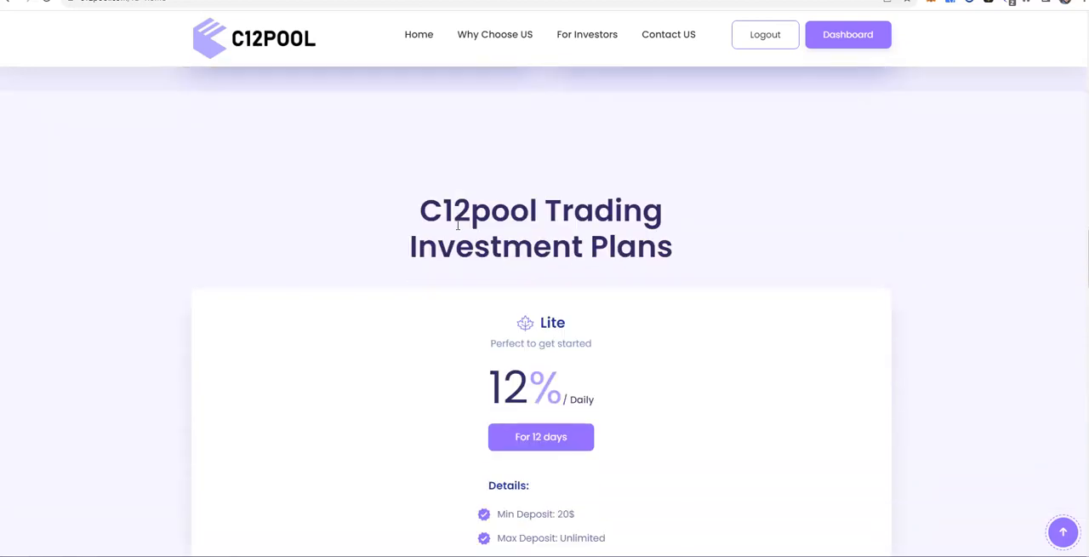
pyautogui.scroll(-3)
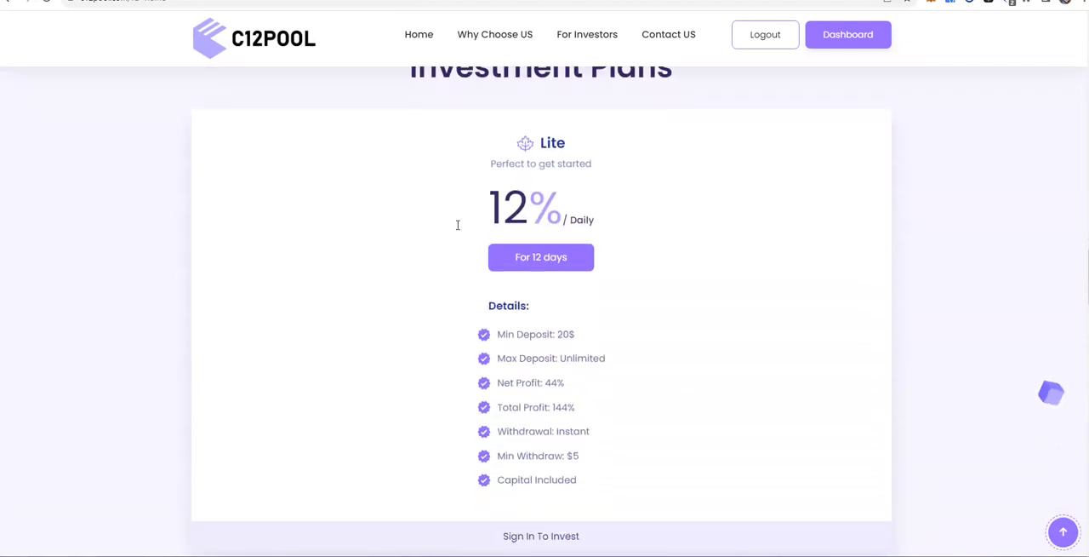
pyautogui.scroll(-3)
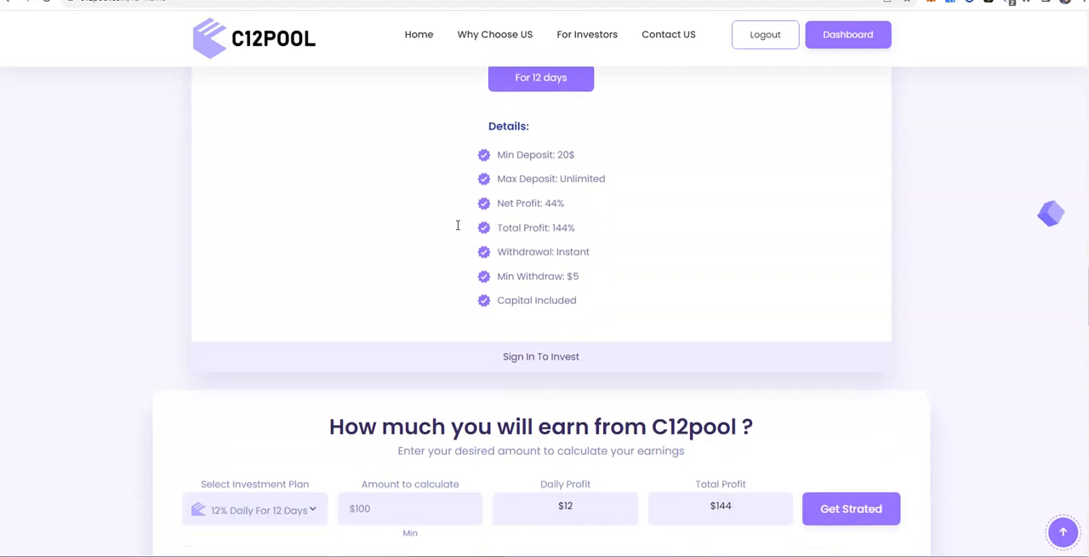
pyautogui.scroll(-3)
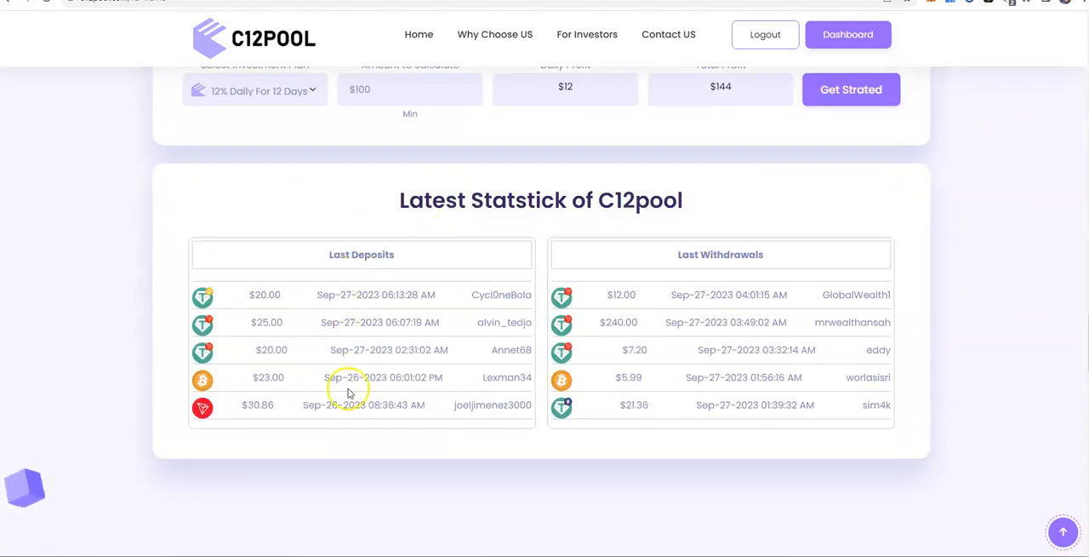
pyautogui.scroll(-3)
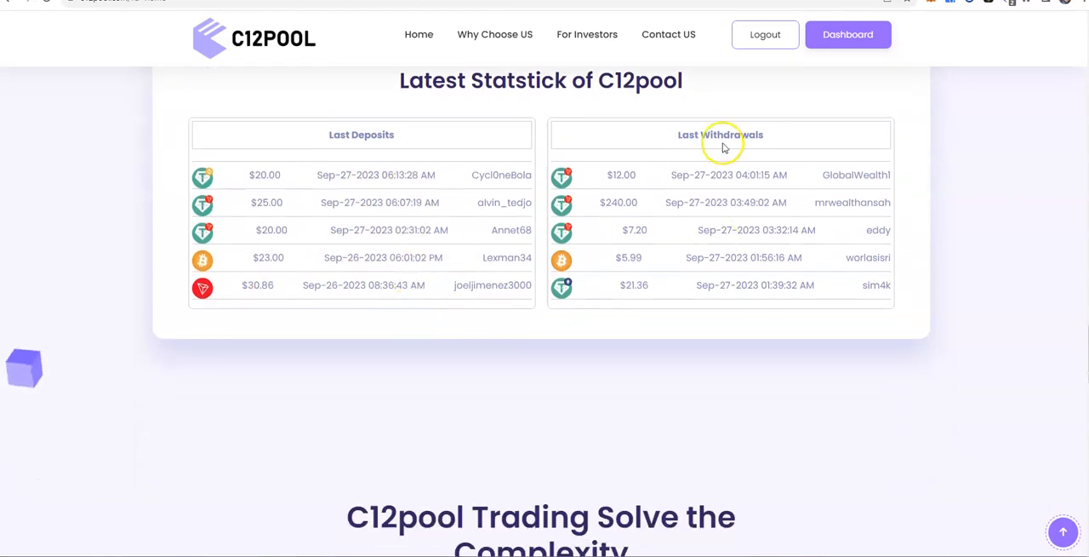
pyautogui.moveTo(659, 255)
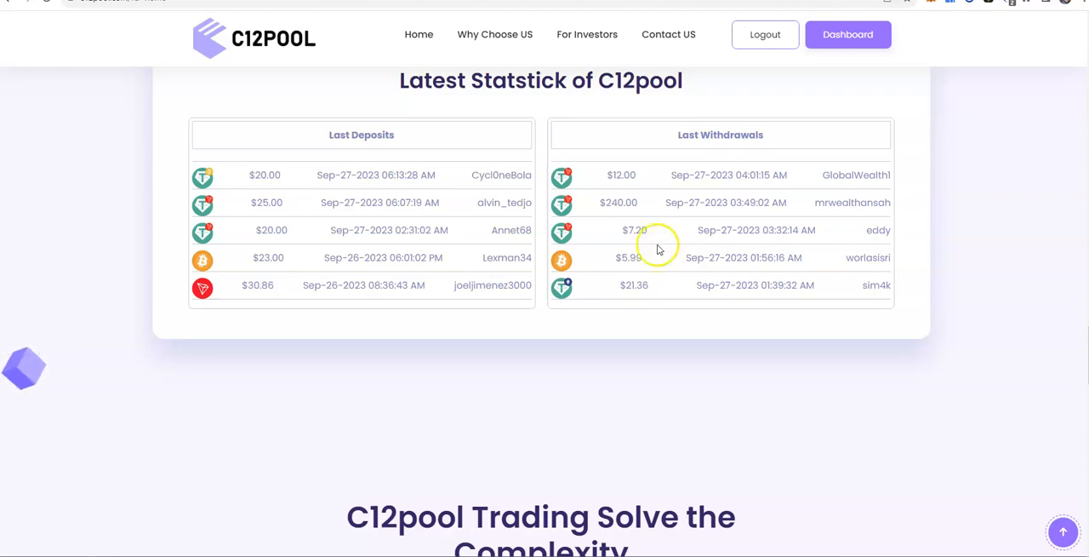
pyautogui.scroll(-3)
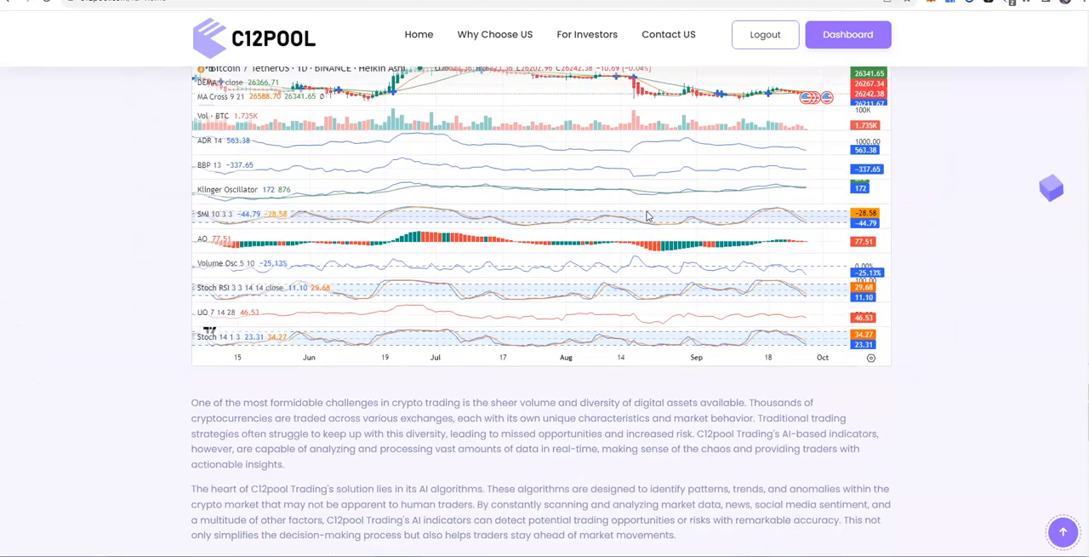
pyautogui.scroll(3)
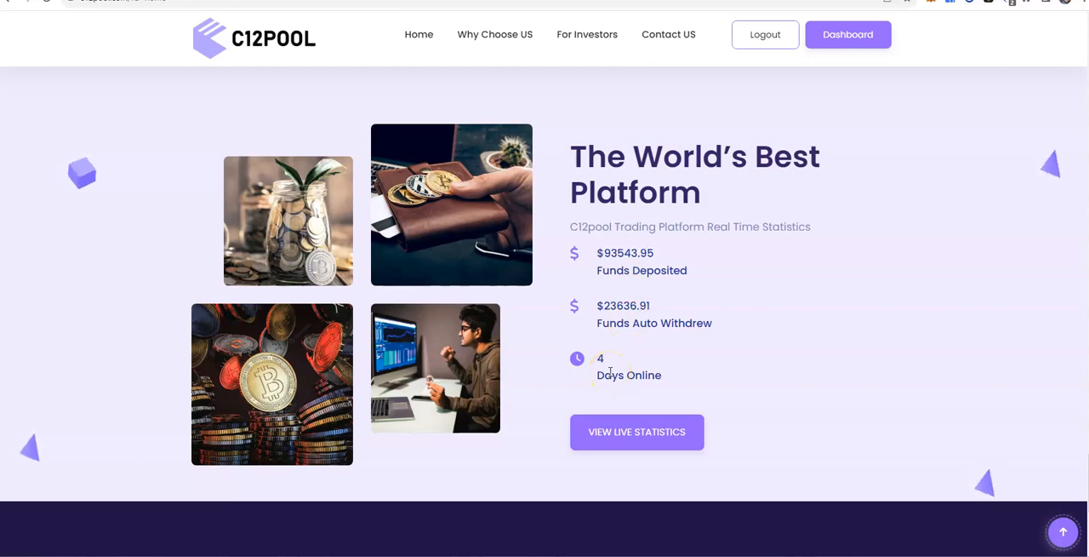
pyautogui.moveTo(717, 304)
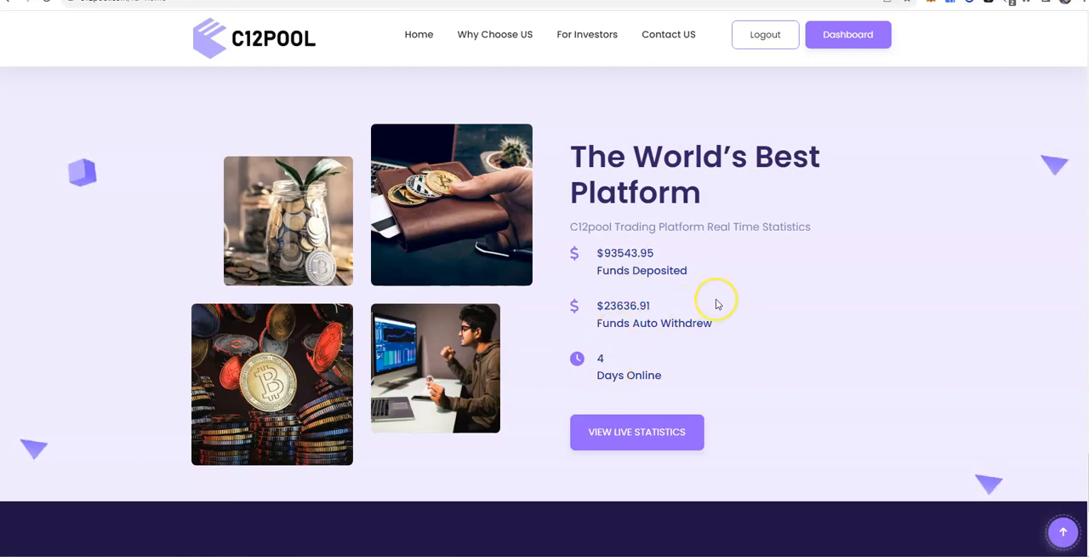
pyautogui.scroll(-3)
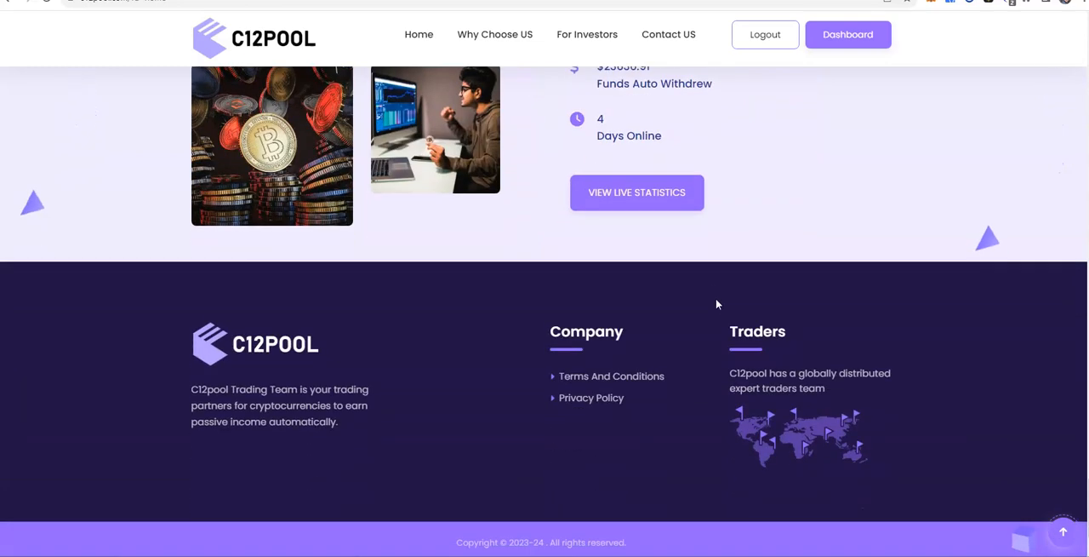
pyautogui.scroll(3)
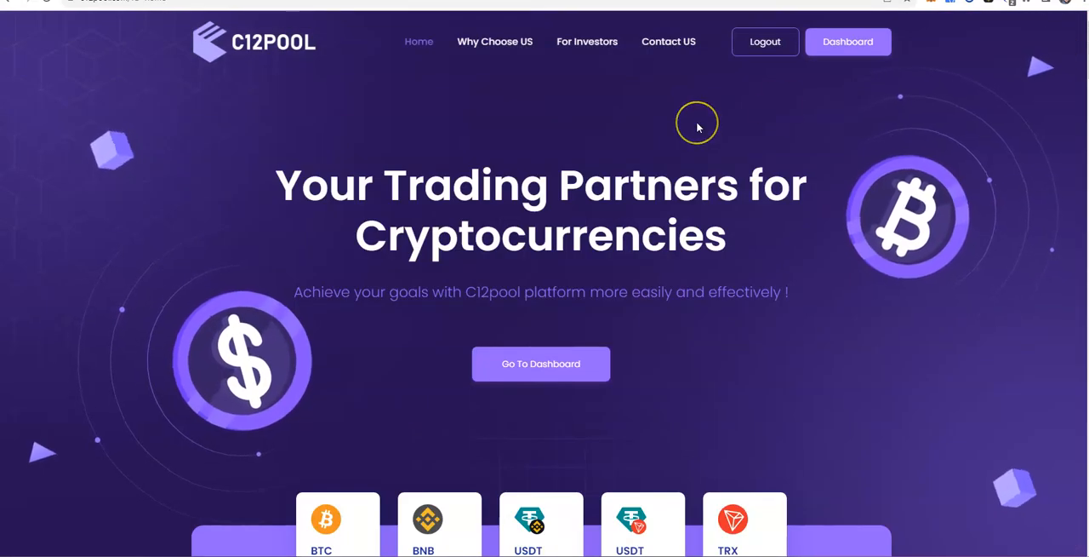
pyautogui.moveTo(721, 92)
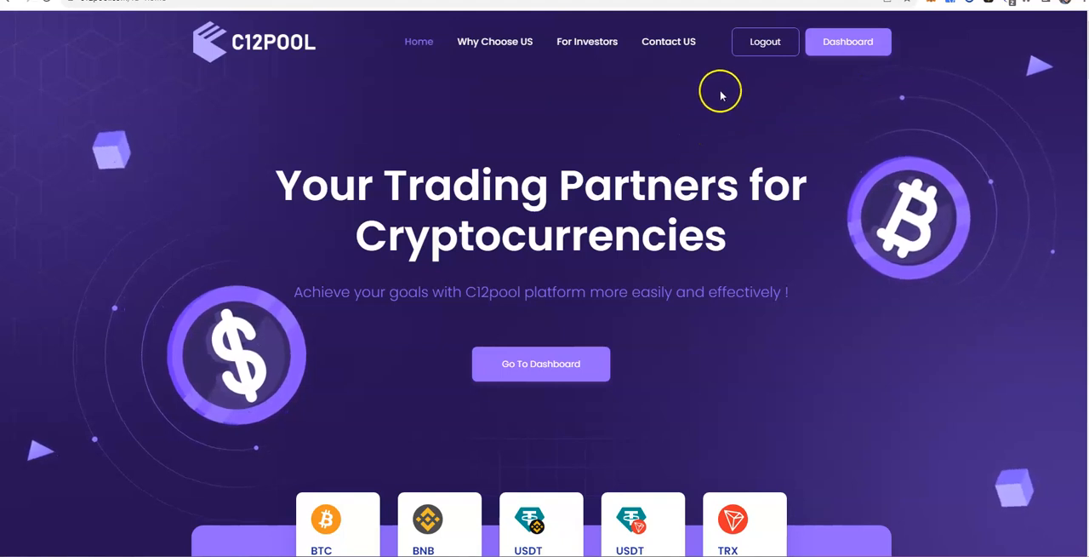
pyautogui.moveTo(705, 111)
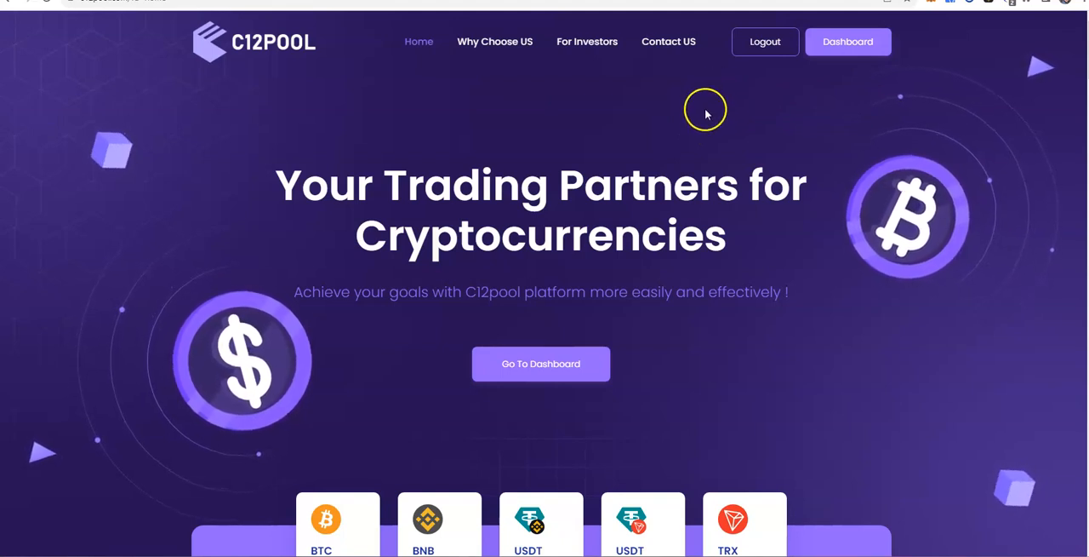
pyautogui.moveTo(577, 158)
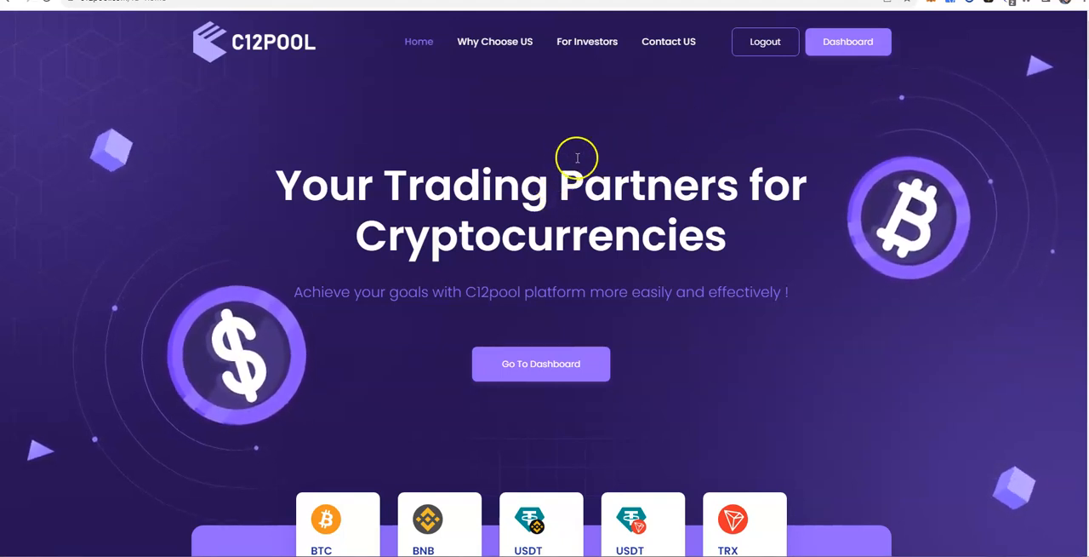
pyautogui.moveTo(536, 251)
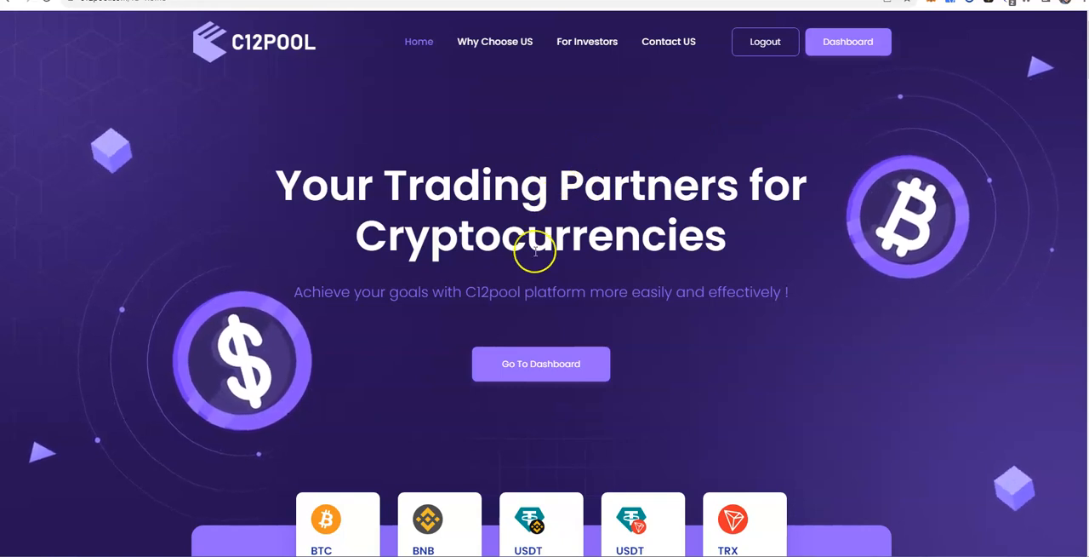
pyautogui.moveTo(627, 281)
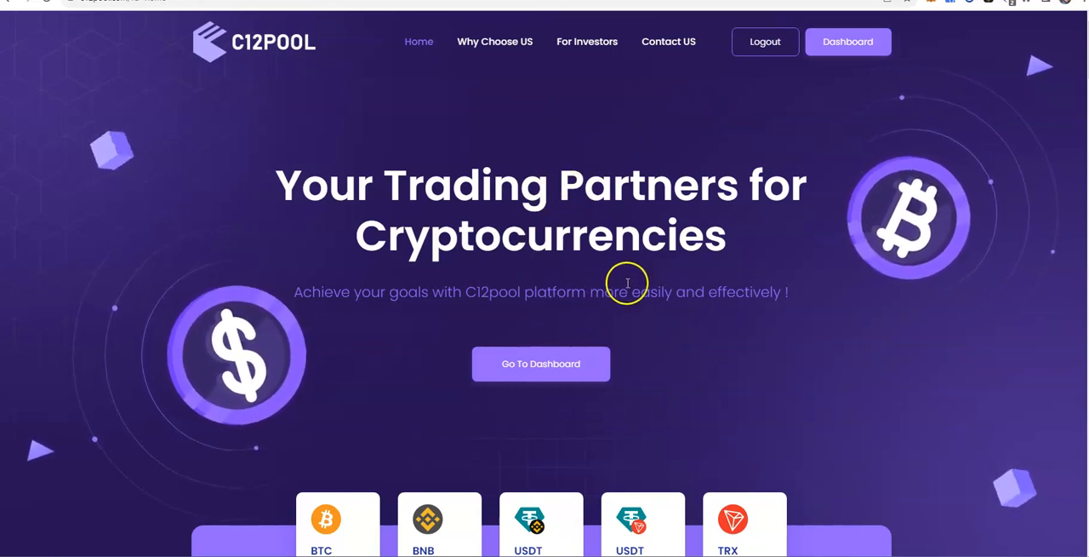
pyautogui.scroll(-3)
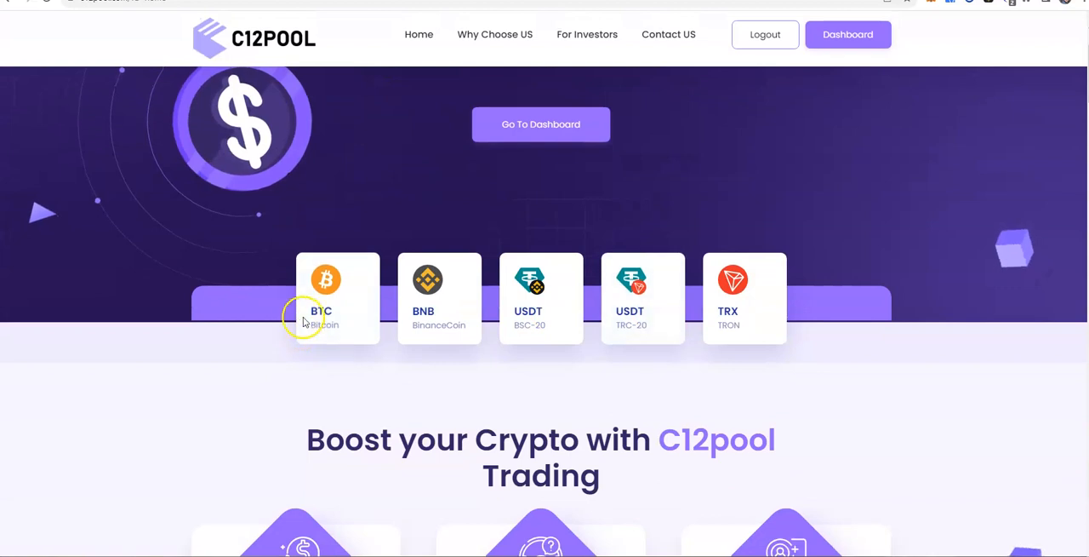
pyautogui.moveTo(357, 328)
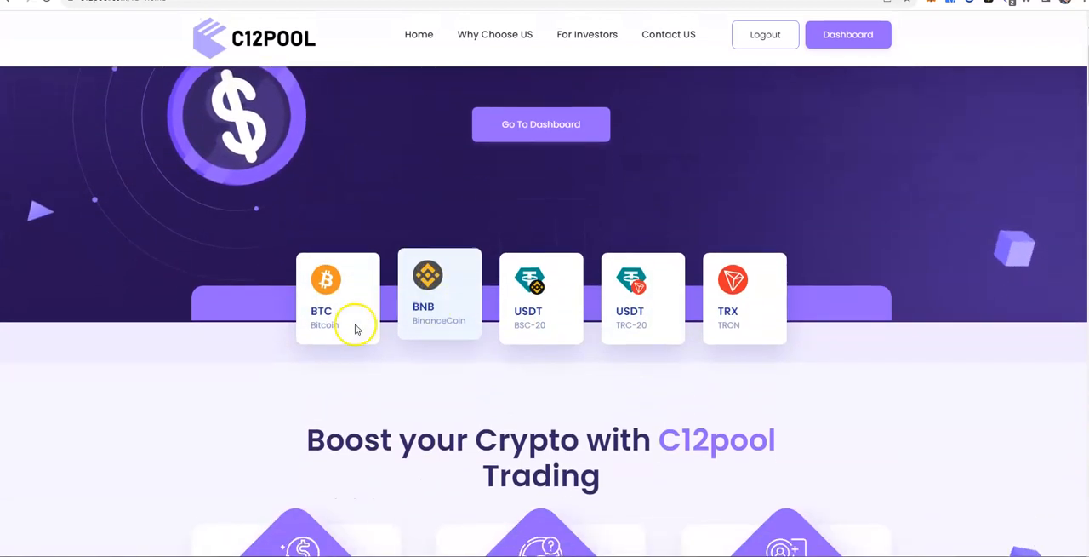
pyautogui.moveTo(446, 326)
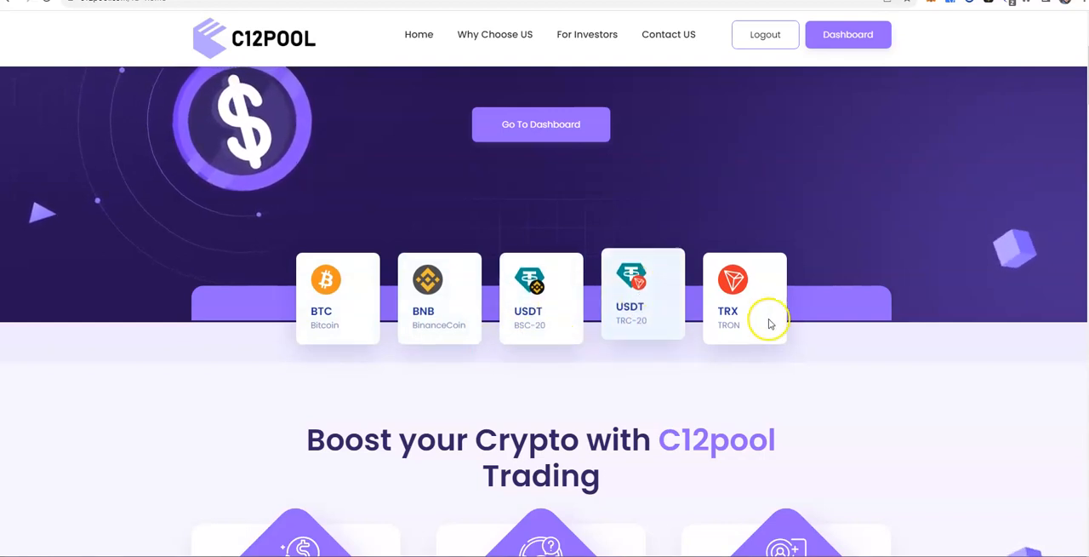
pyautogui.scroll(-3)
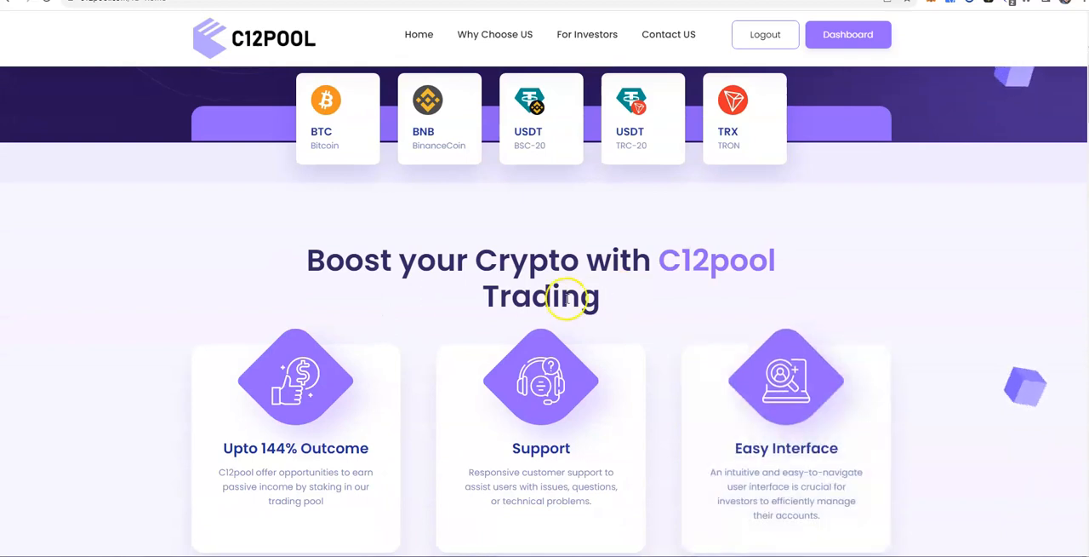
pyautogui.scroll(-3)
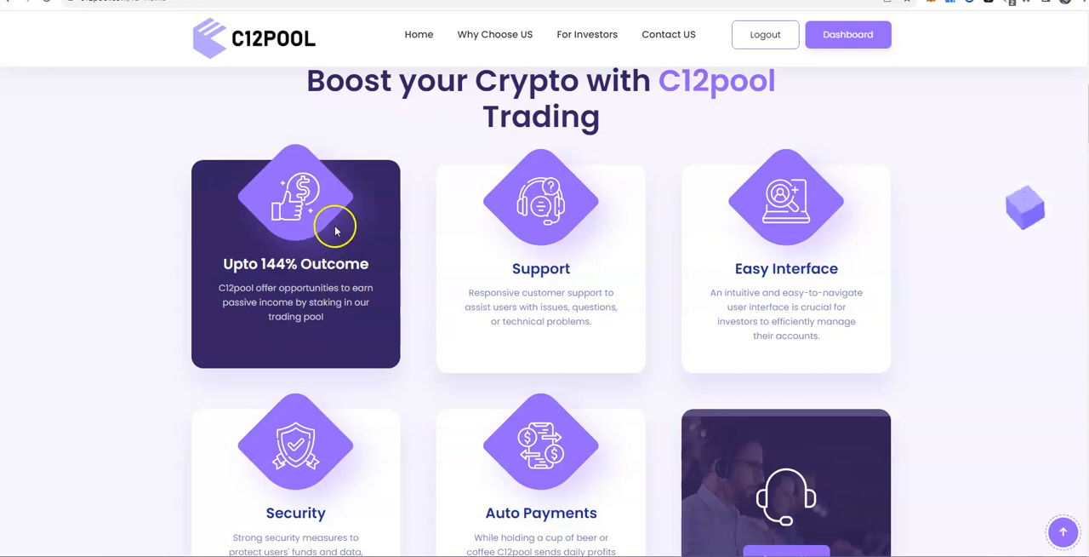
pyautogui.moveTo(349, 202)
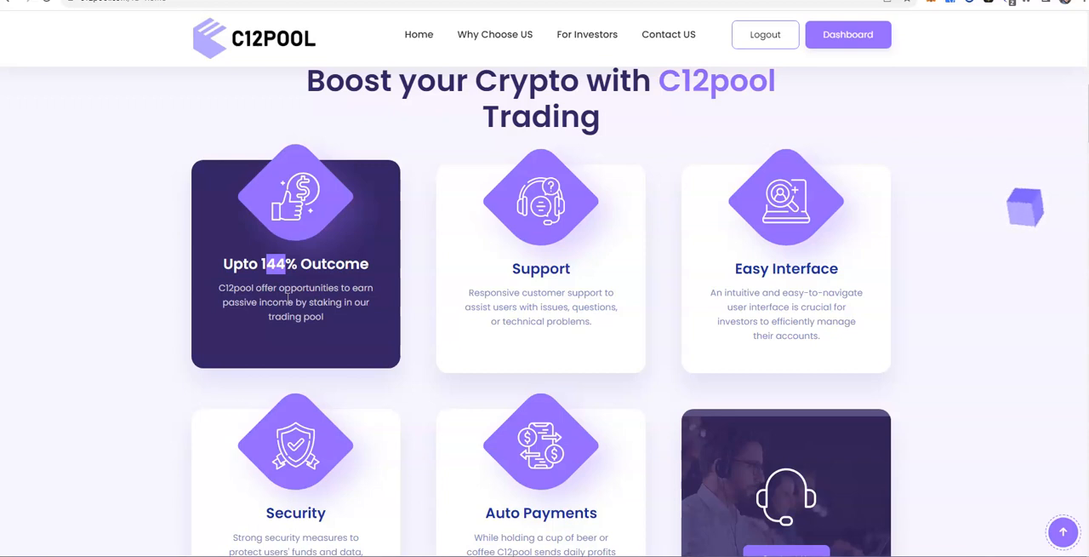
pyautogui.moveTo(340, 166)
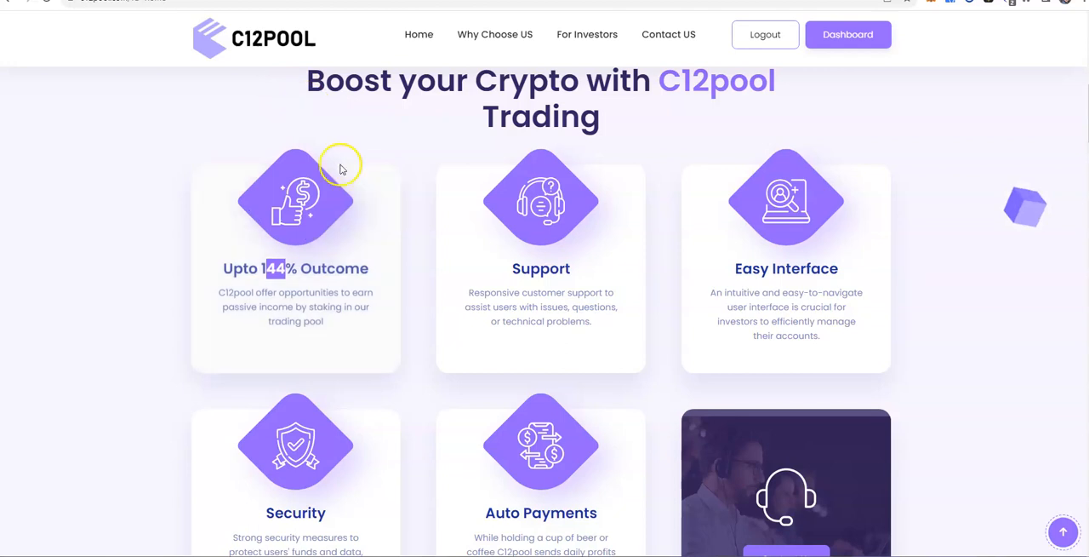
pyautogui.scroll(-3)
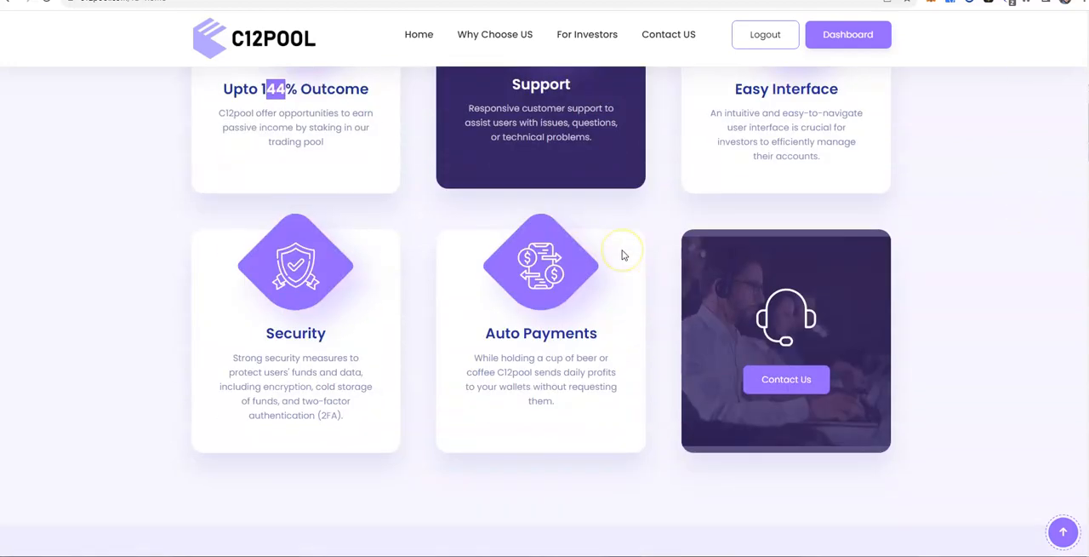
pyautogui.scroll(-3)
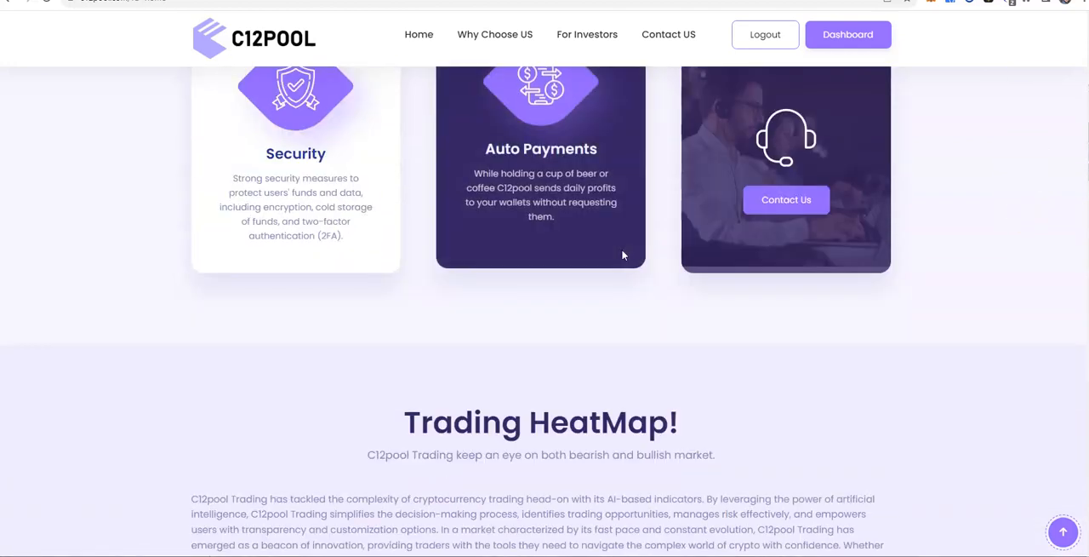
pyautogui.scroll(-3)
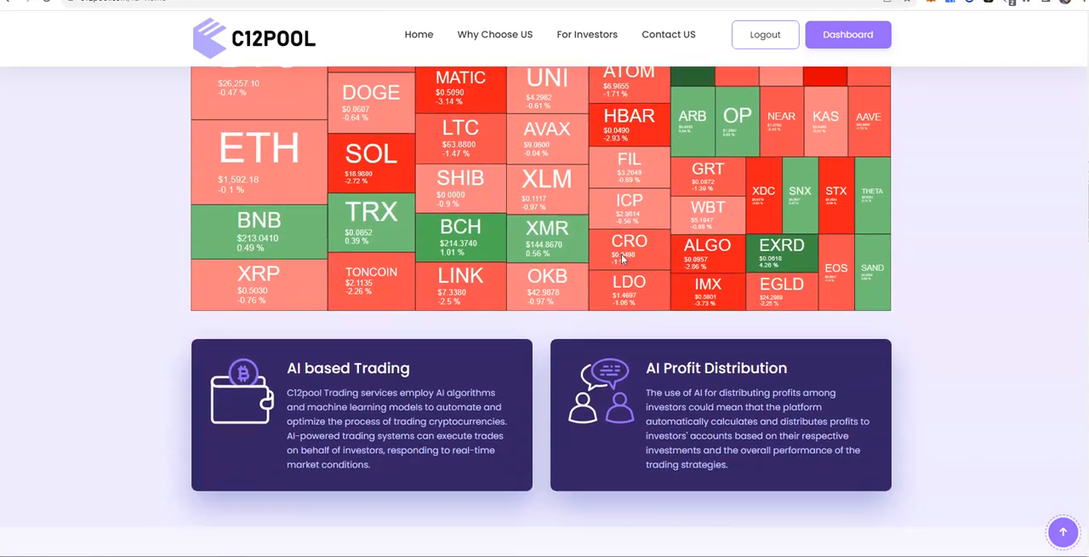
pyautogui.scroll(-3)
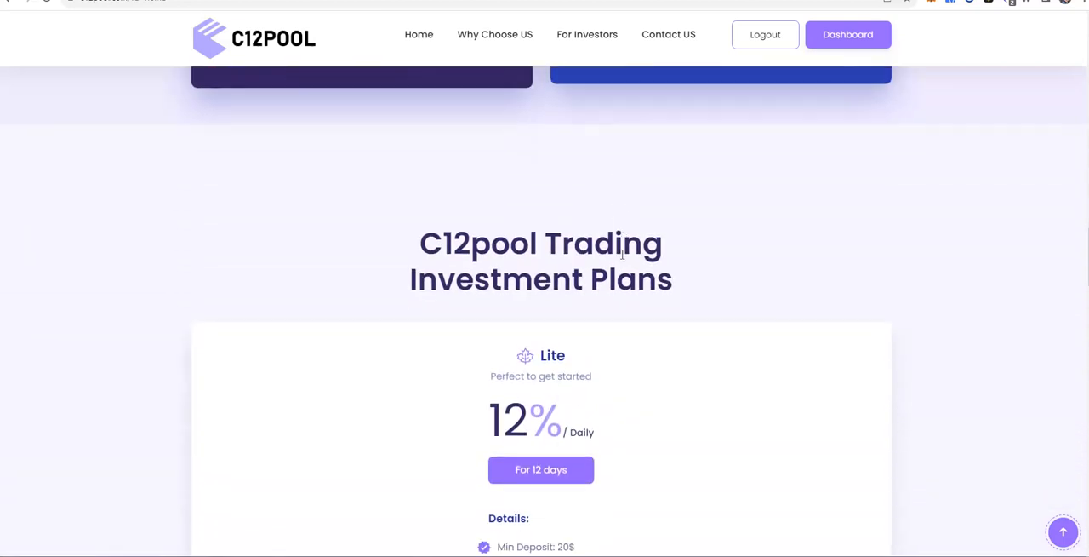
pyautogui.scroll(-3)
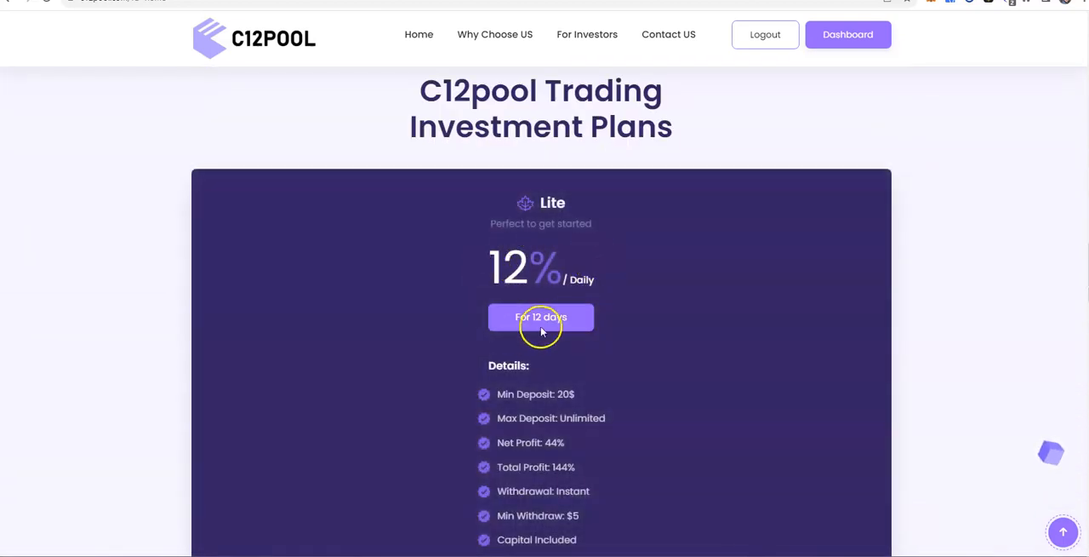
pyautogui.scroll(-3)
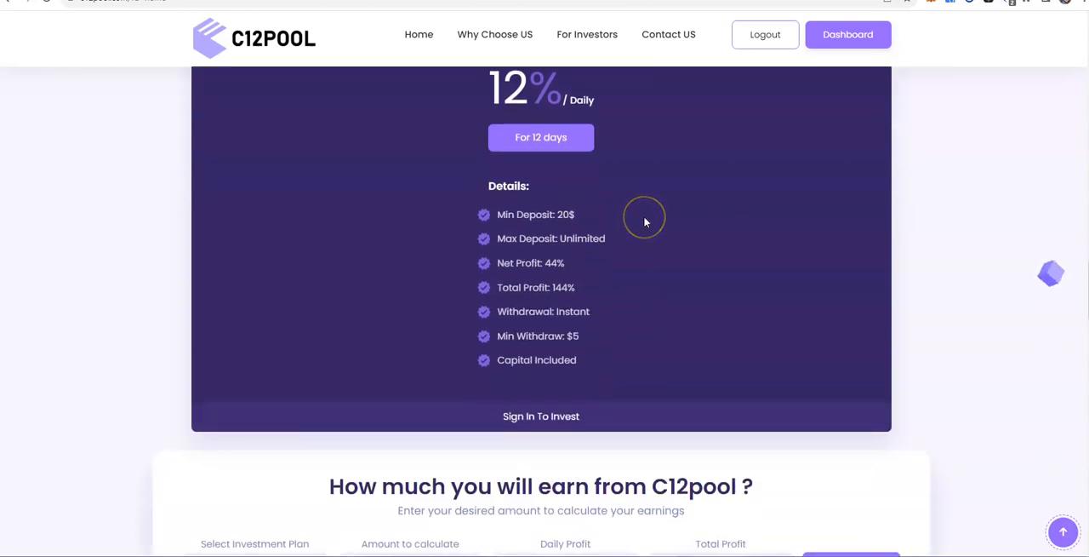
pyautogui.moveTo(632, 251)
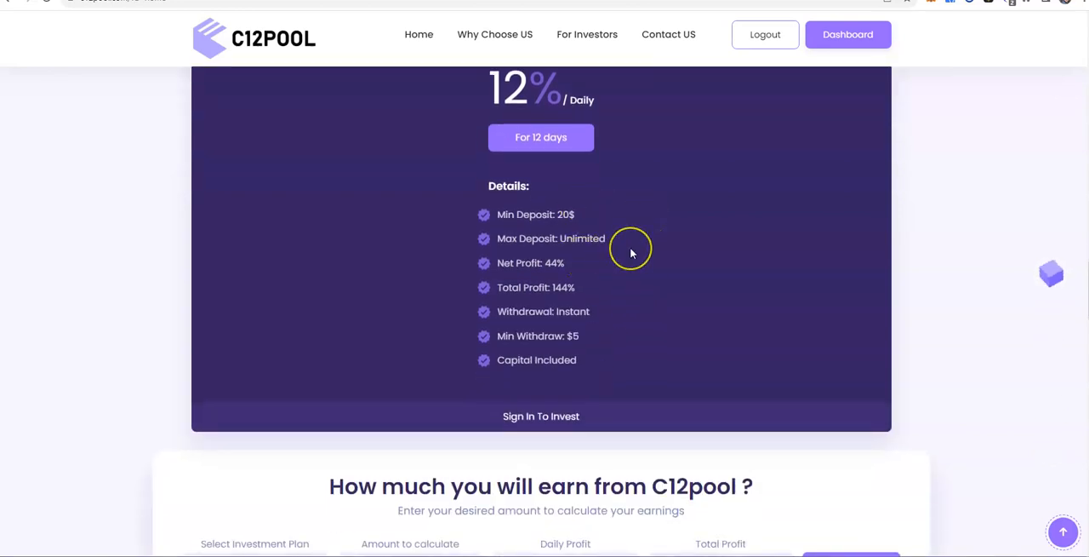
pyautogui.moveTo(615, 263)
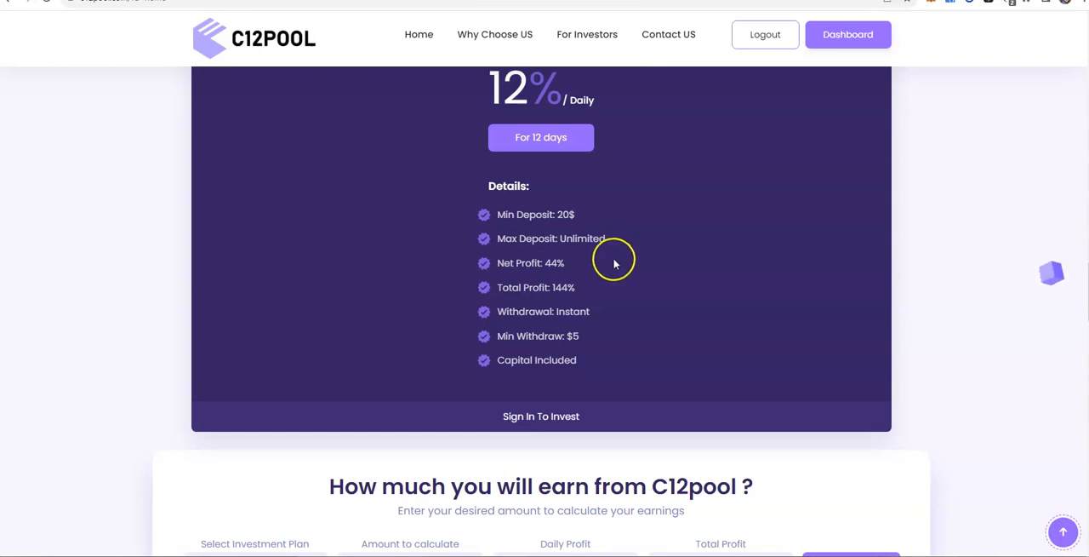
pyautogui.moveTo(623, 281)
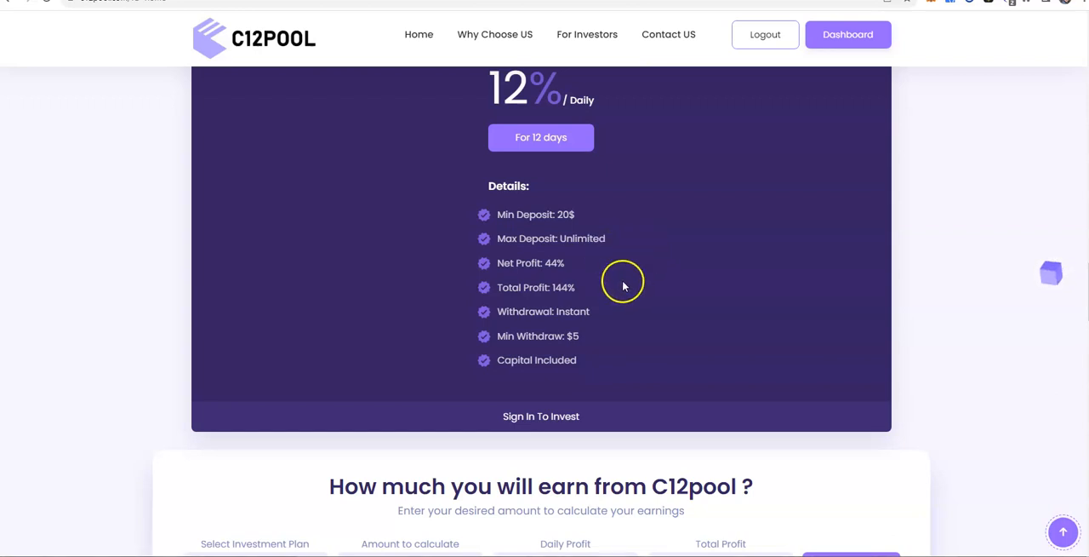
pyautogui.moveTo(575, 345)
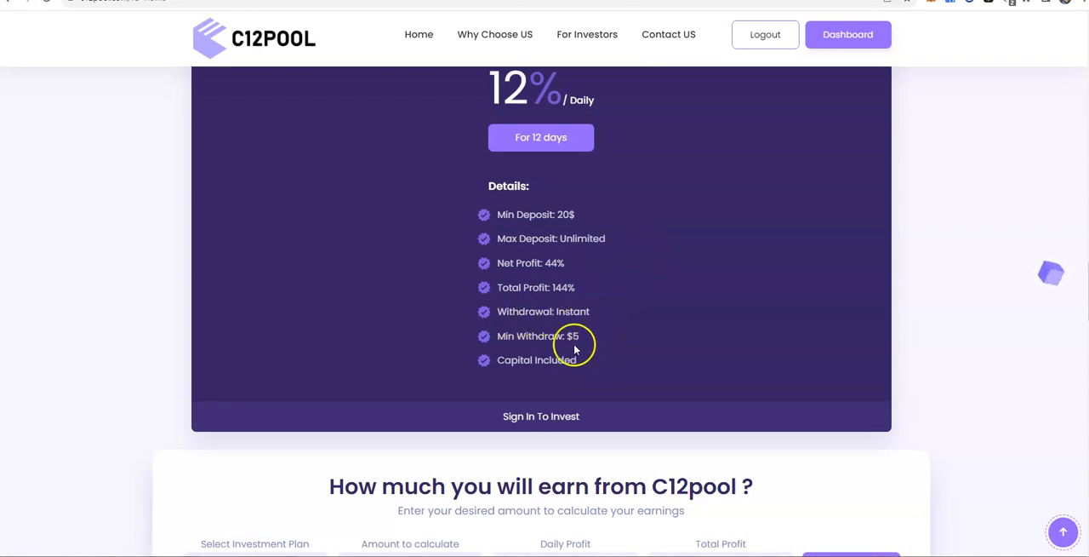
pyautogui.moveTo(504, 380)
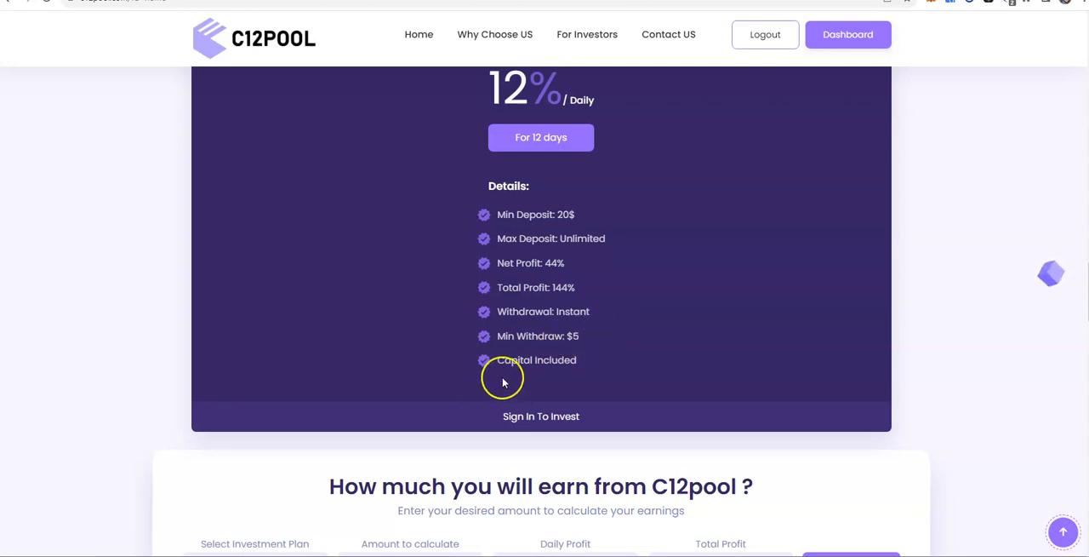
pyautogui.moveTo(552, 273)
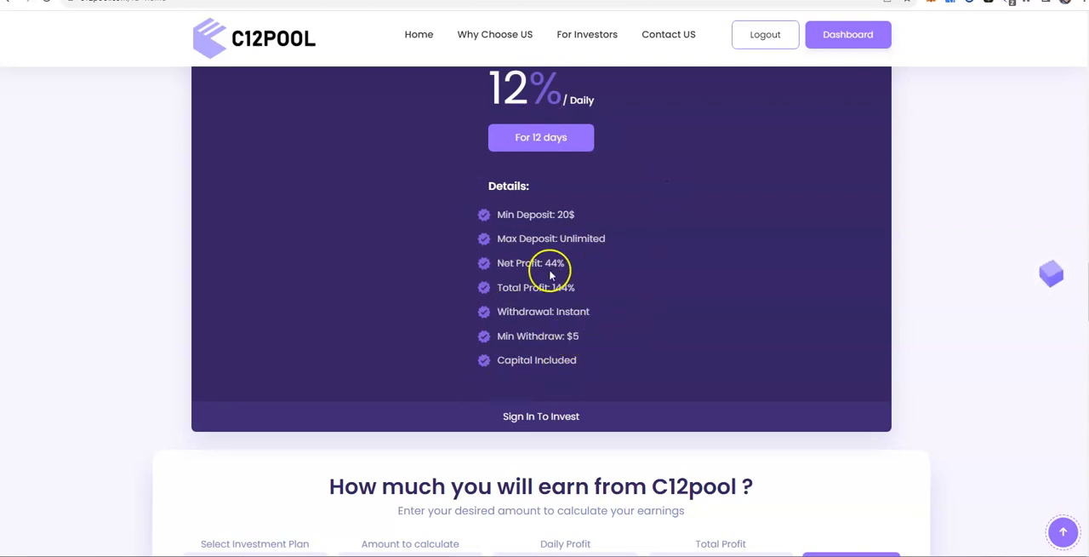
pyautogui.doubleClick(561, 287)
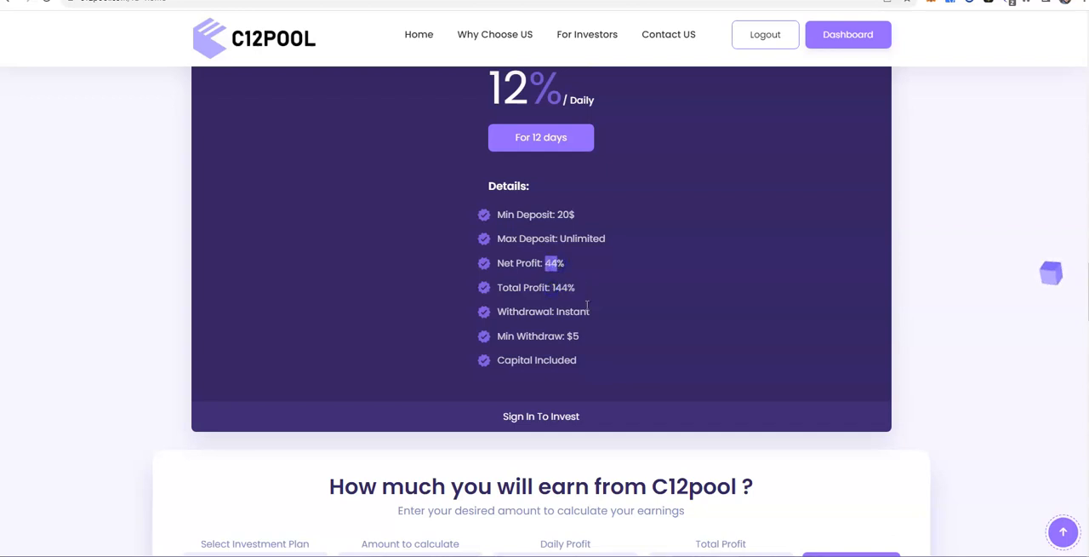
pyautogui.scroll(-3)
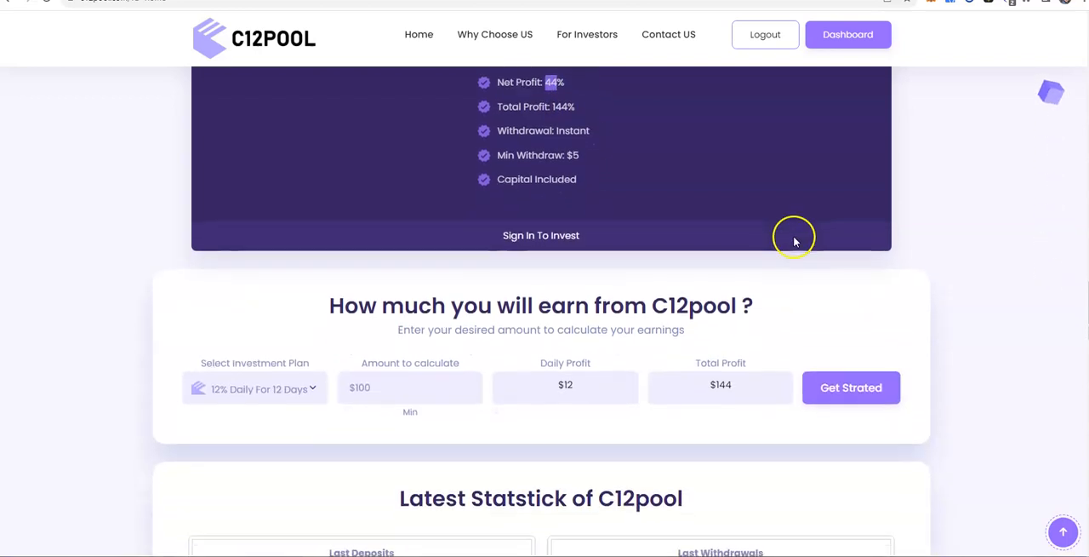
pyautogui.scroll(-3)
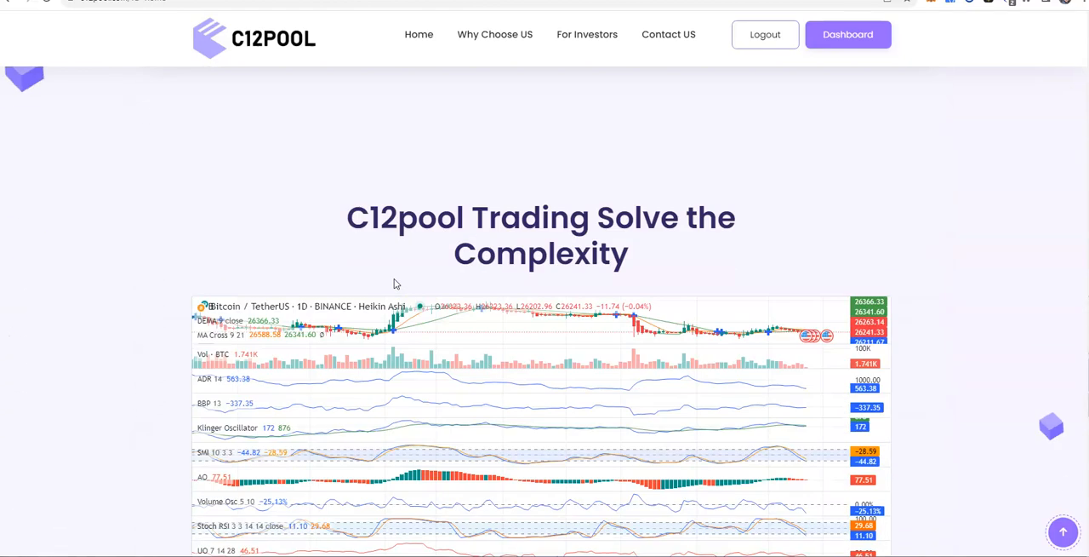
pyautogui.scroll(-3)
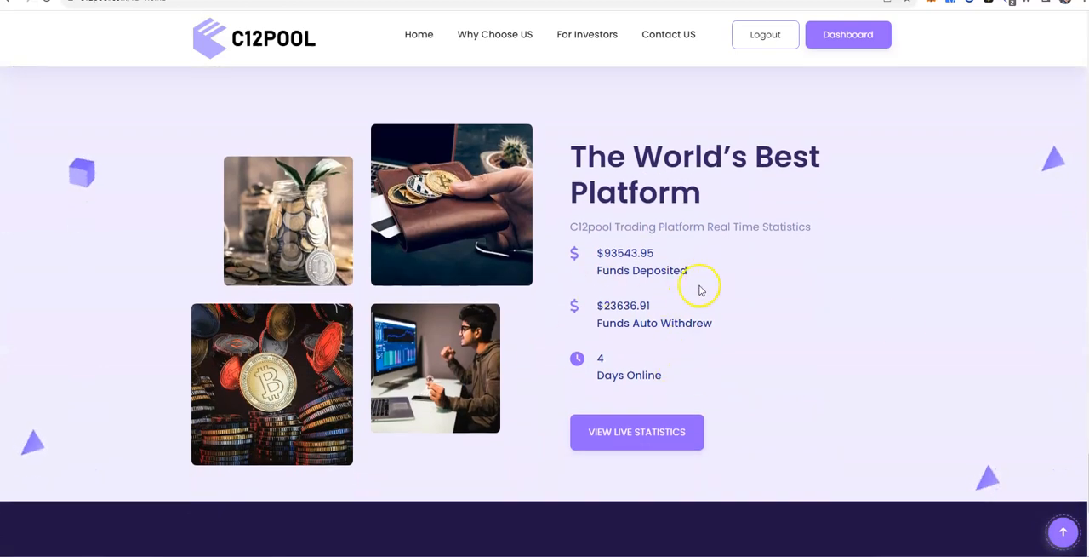
pyautogui.moveTo(700, 286)
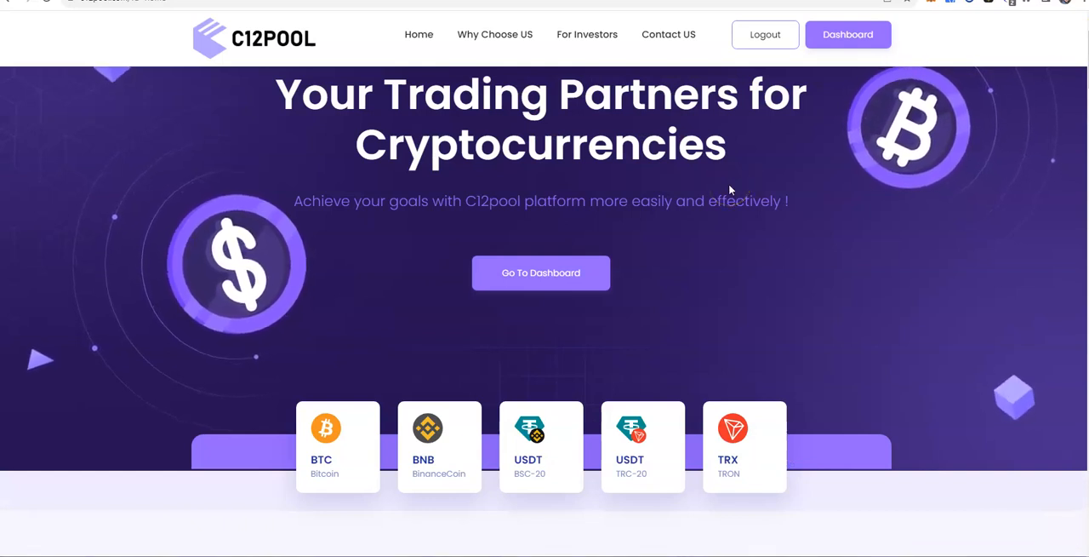
# Open the Dashboard from the top navigation to see the $467.78 balance and $1000.00 deposit.
pyautogui.click(848, 34)
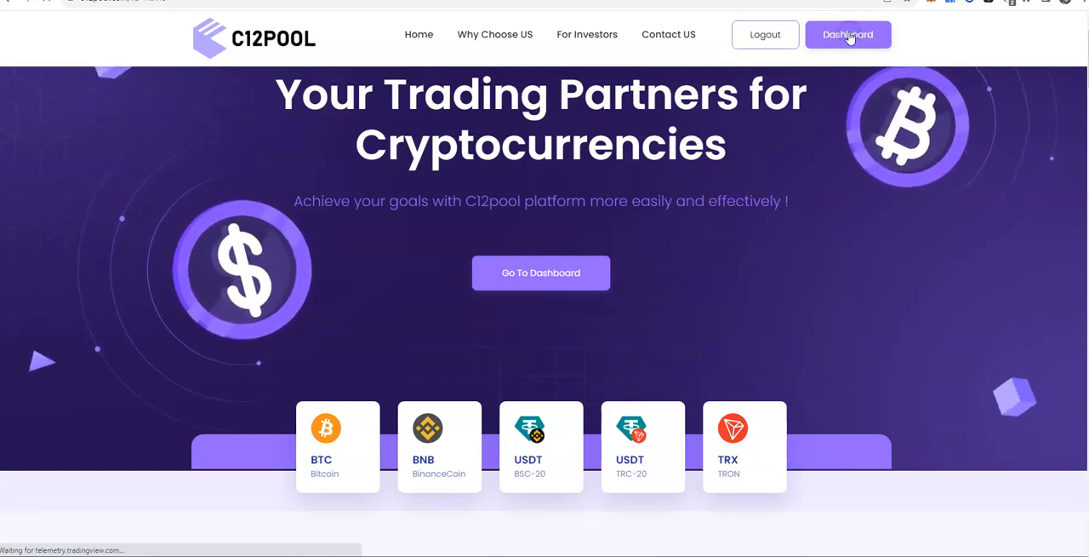
pyautogui.click(848, 34)
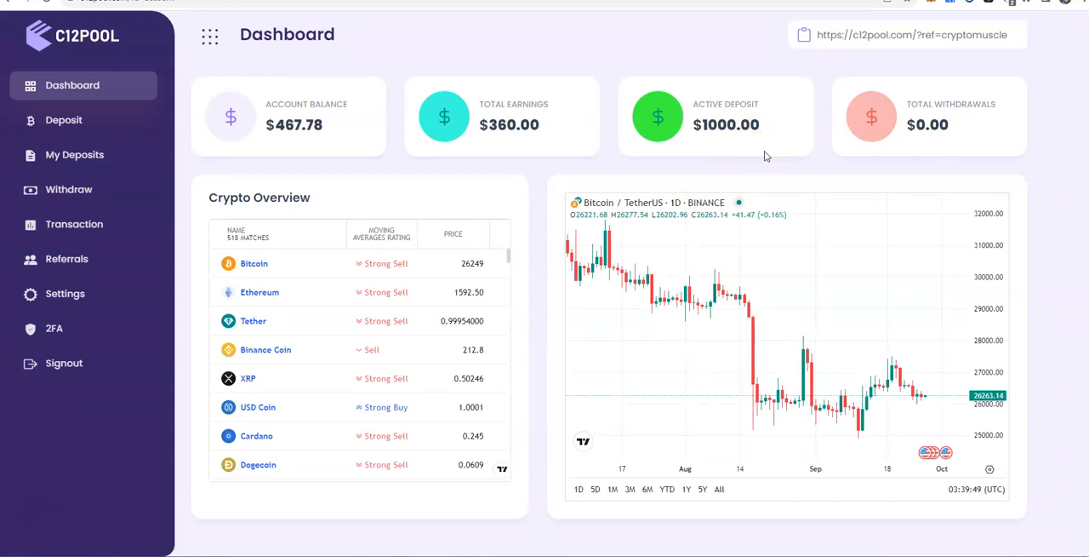
pyautogui.moveTo(262, 163)
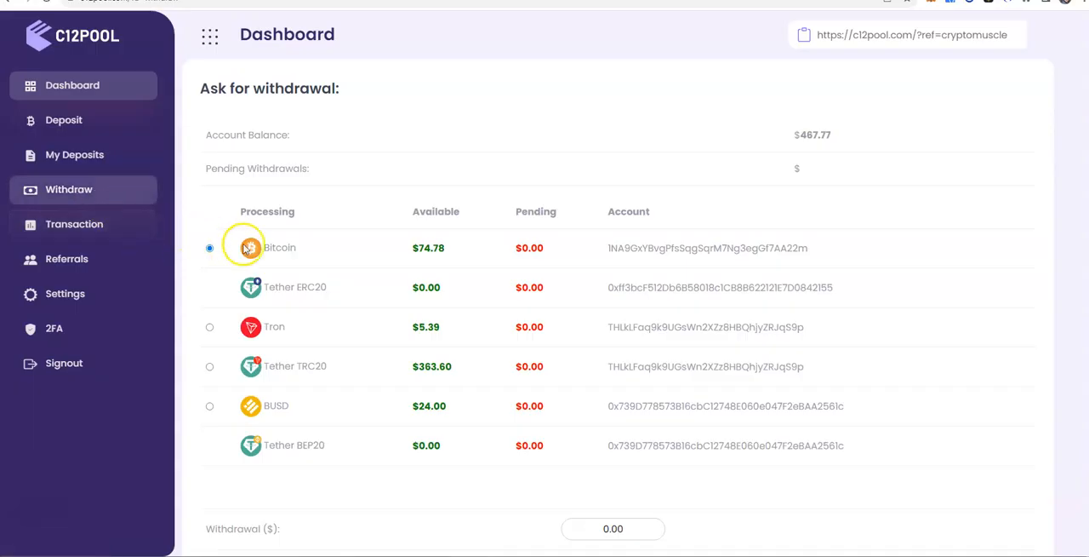
pyautogui.moveTo(350, 318)
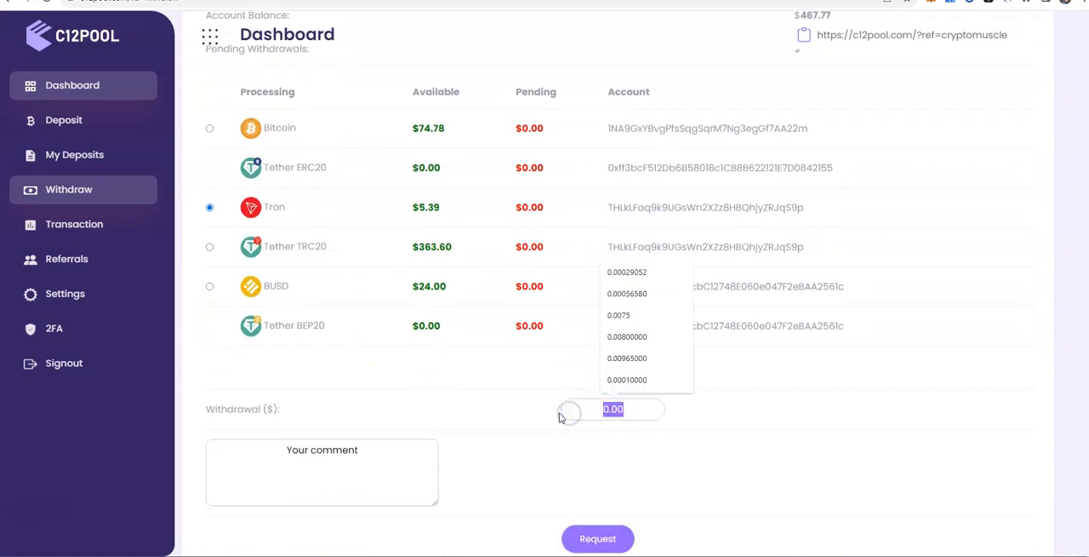
# Request a 5.39 Tron withdrawal and confirm it with the 2FA code.
pyautogui.write('5.3')
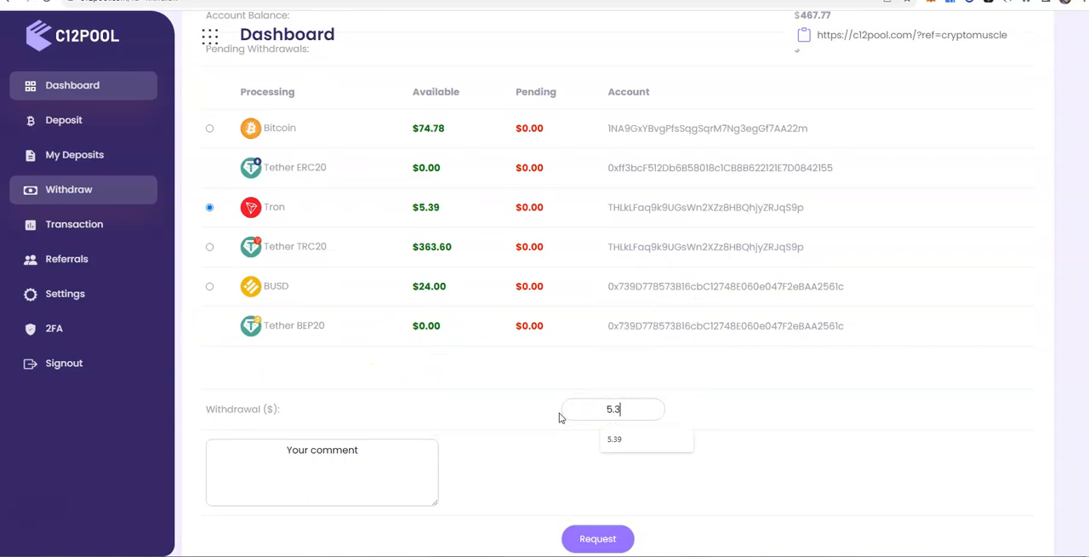
pyautogui.click(615, 439)
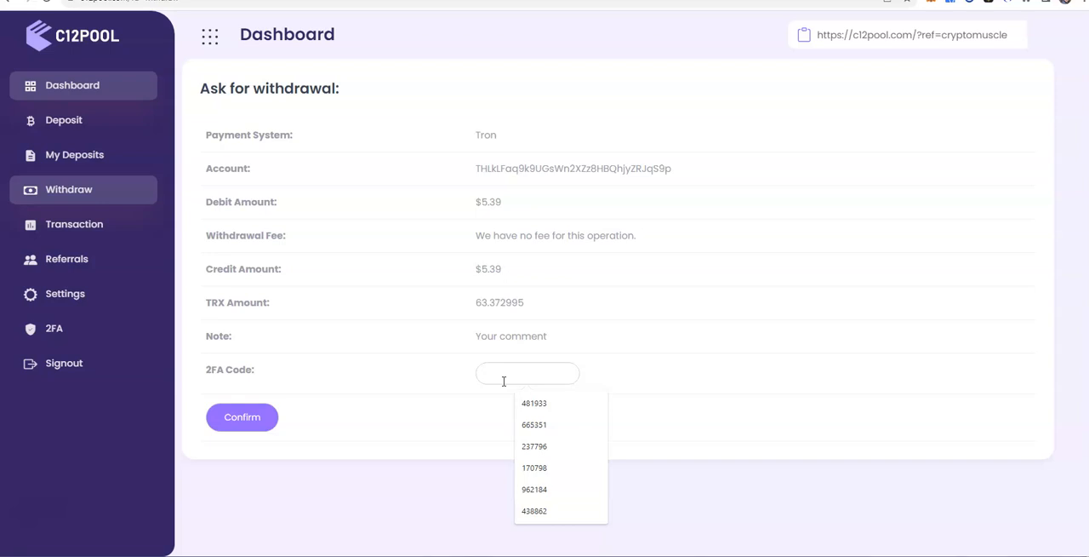
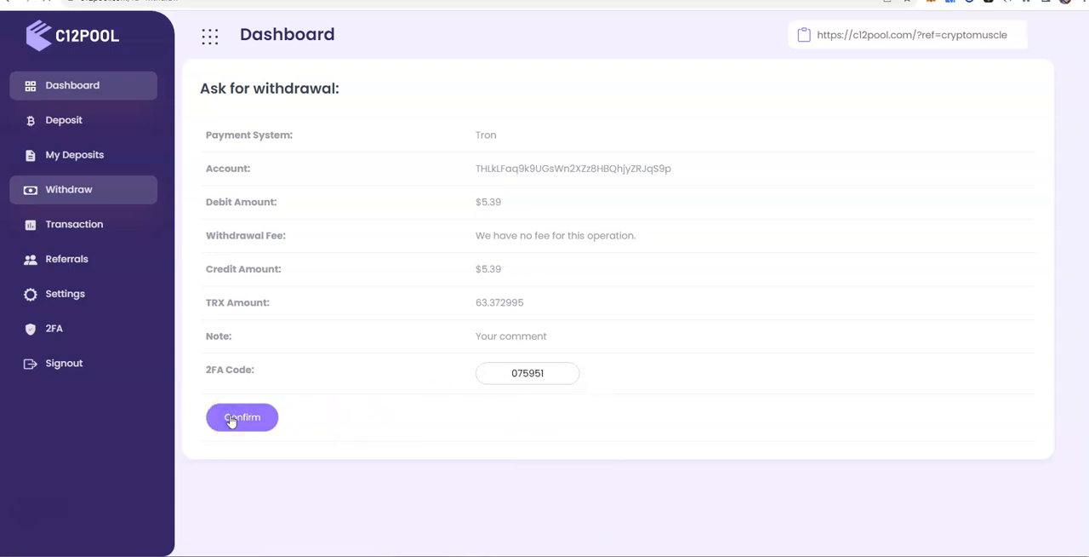
pyautogui.click(242, 417)
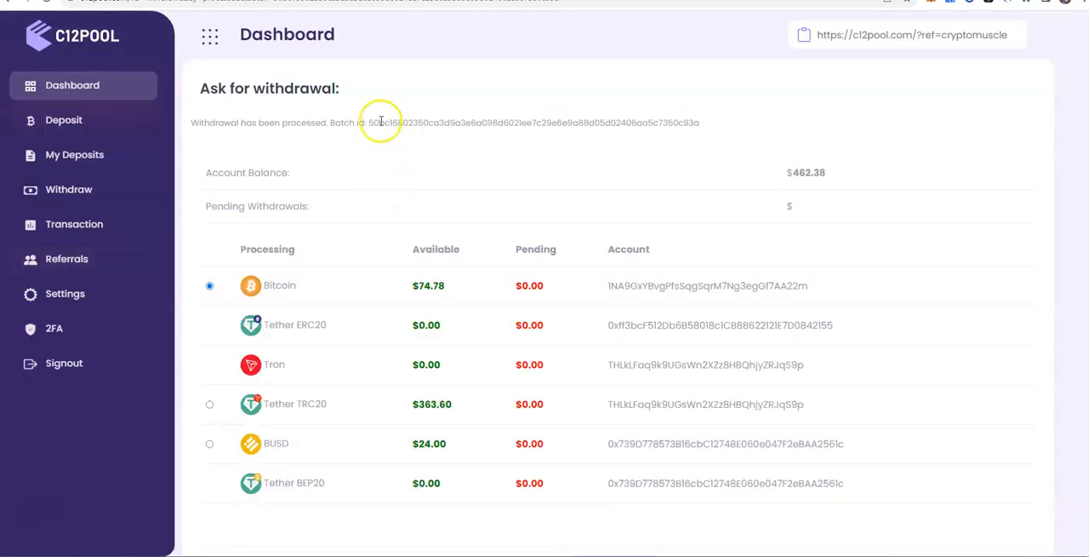
pyautogui.moveTo(538, 153)
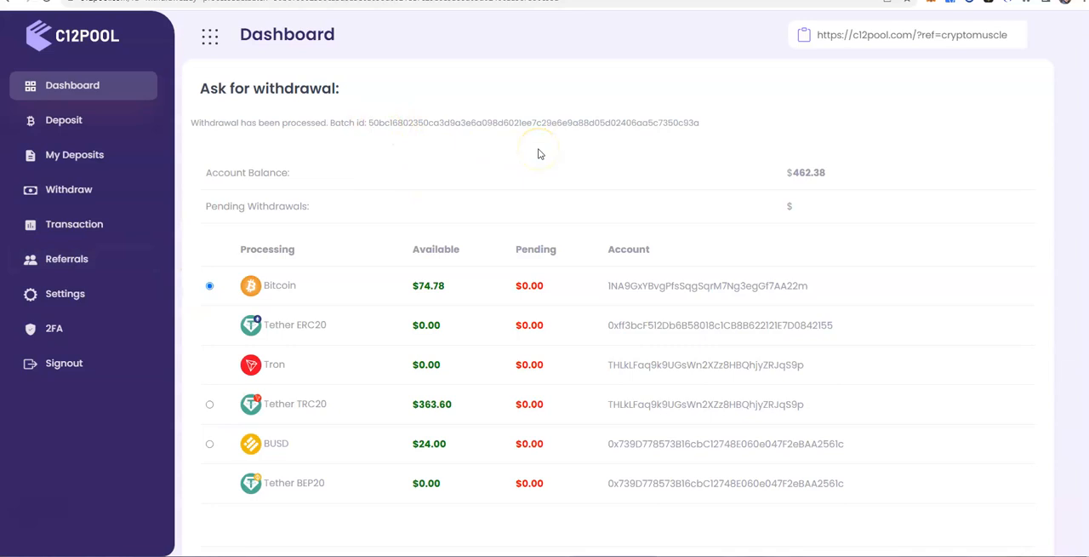
pyautogui.moveTo(581, 141)
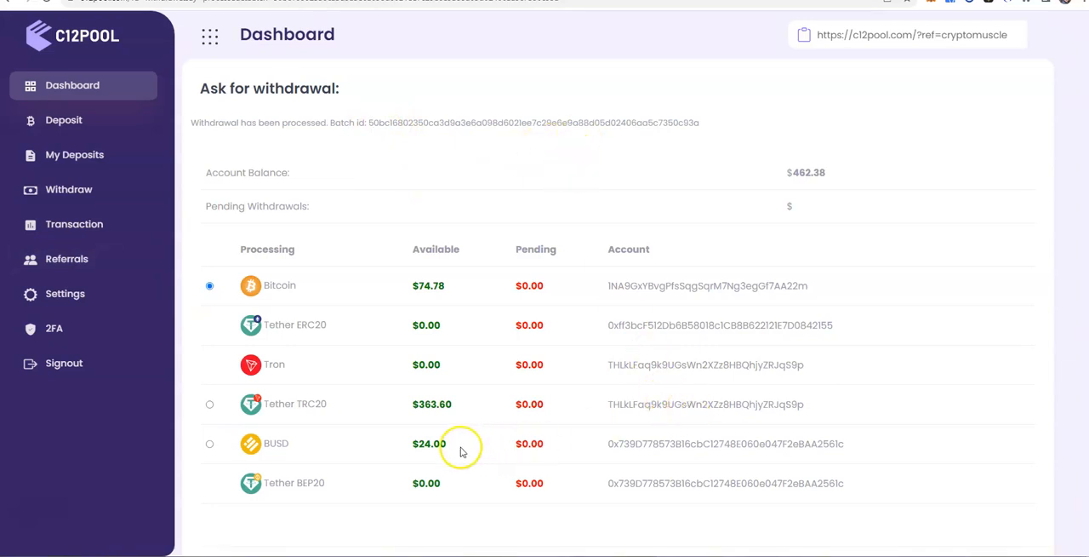
# Select BUSD, request a 24.00 withdrawal, and confirm it with the 2FA code.
pyautogui.doubleClick(429, 442)
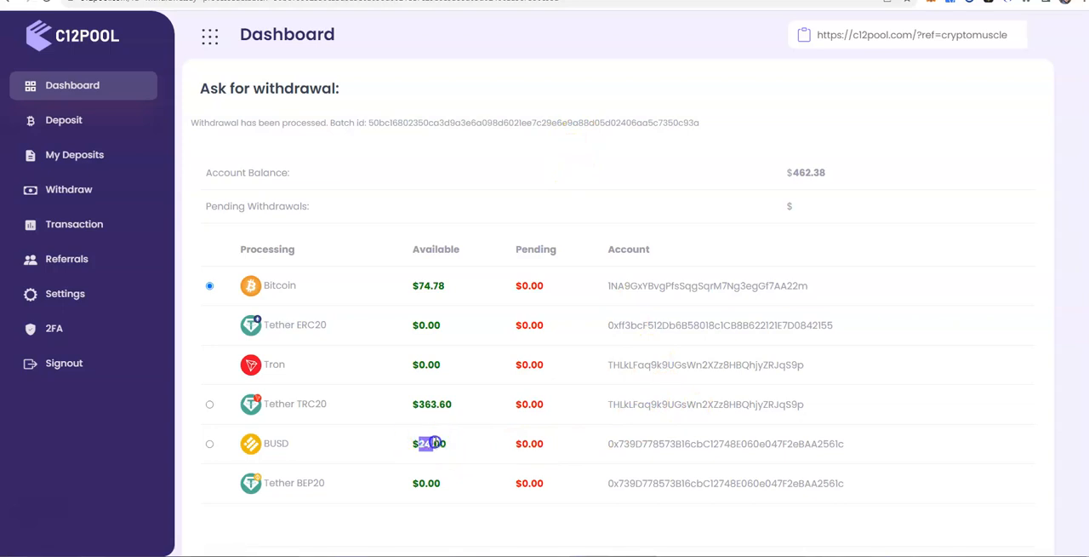
pyautogui.rightClick(428, 443)
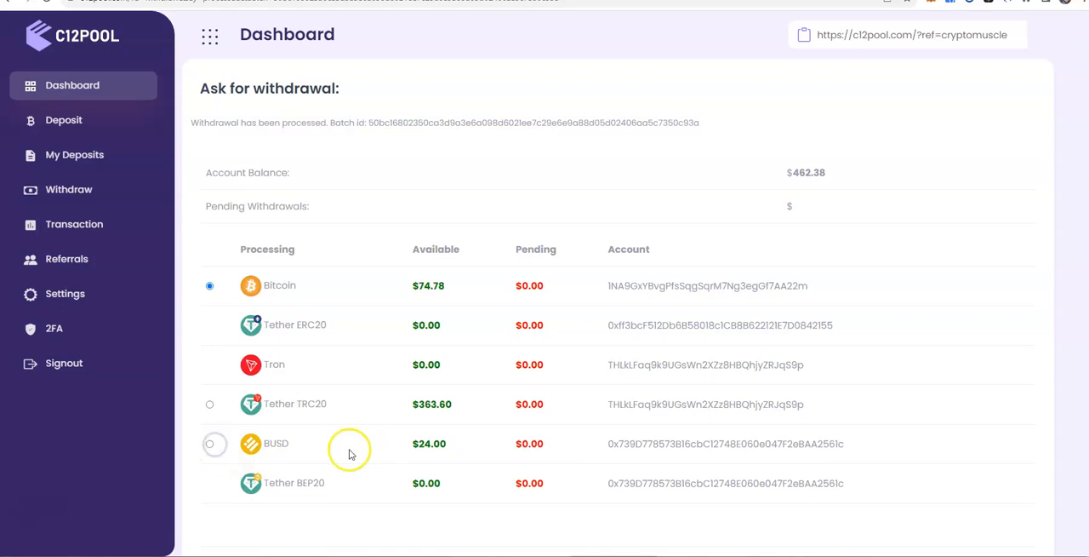
pyautogui.click(214, 444)
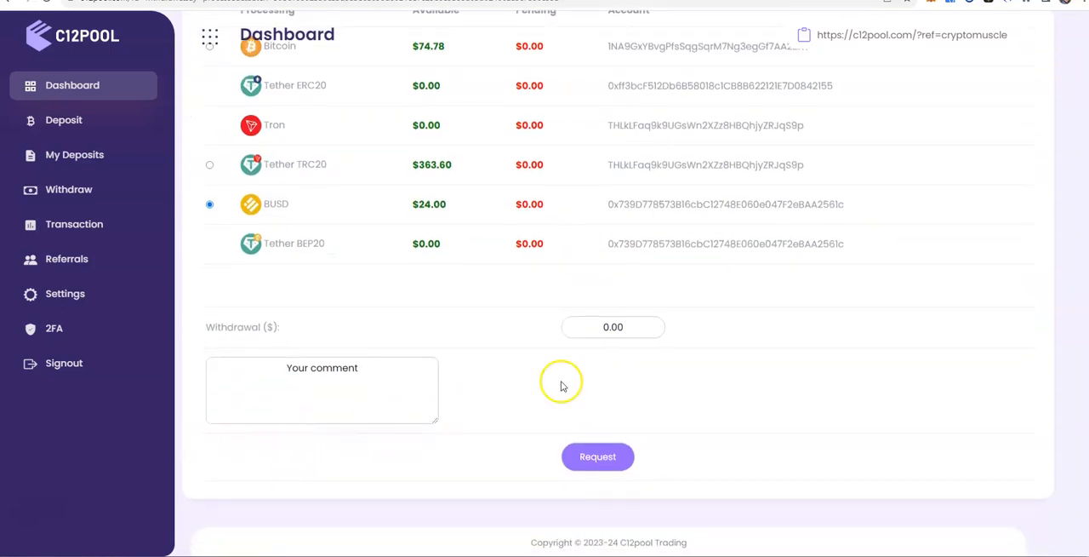
pyautogui.click(612, 327)
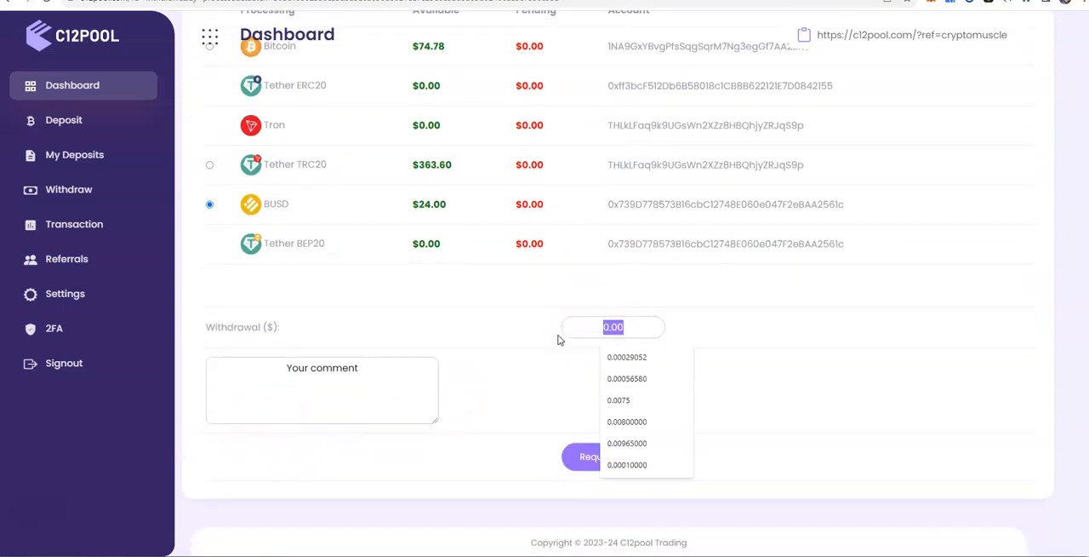
pyautogui.write('24')
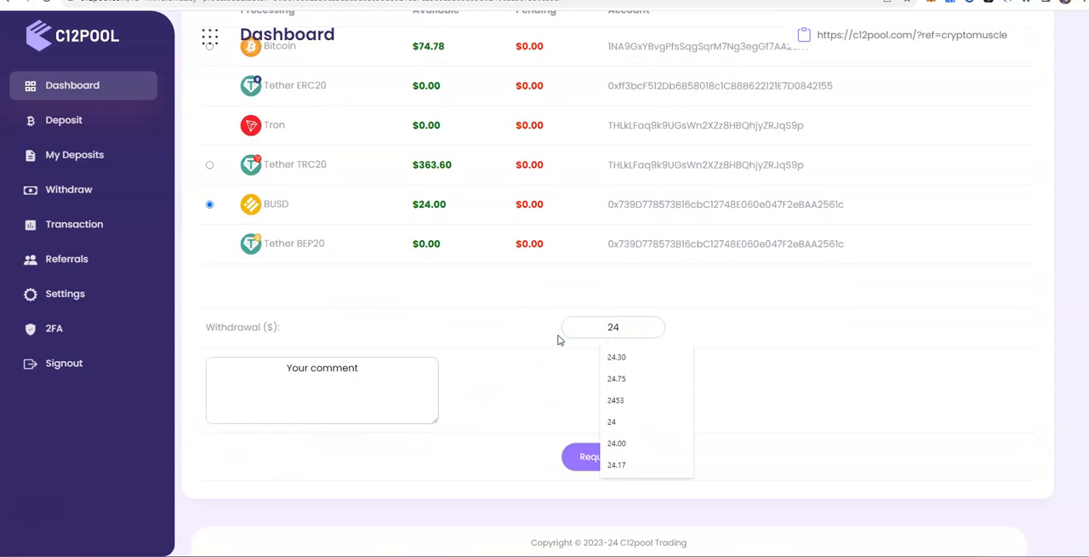
pyautogui.click(616, 443)
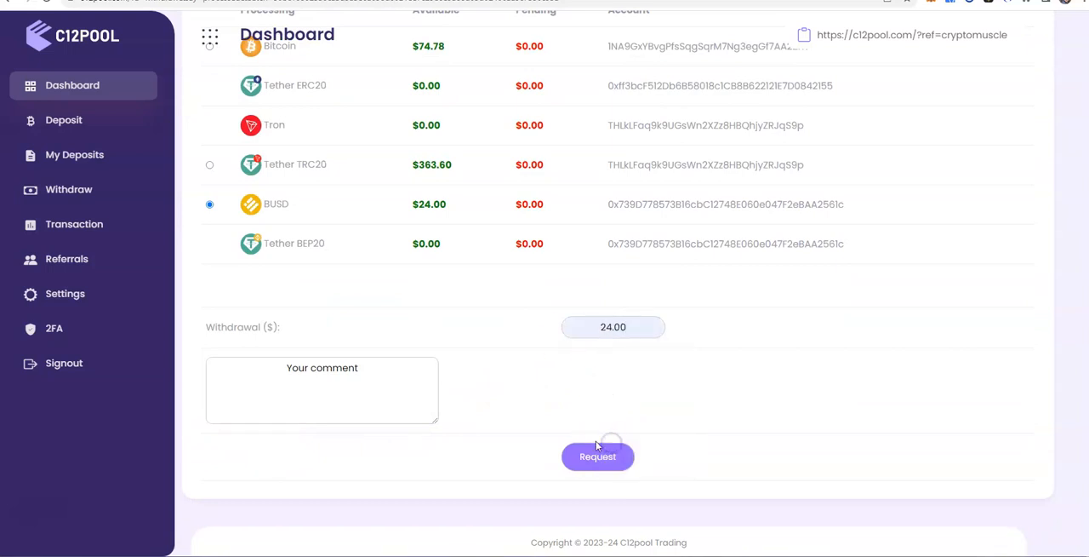
pyautogui.click(597, 456)
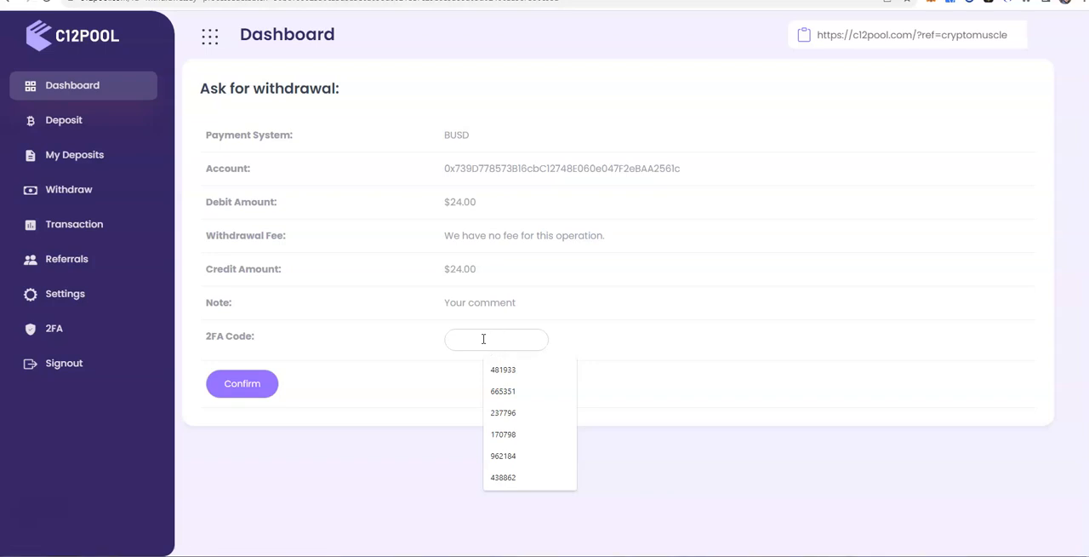
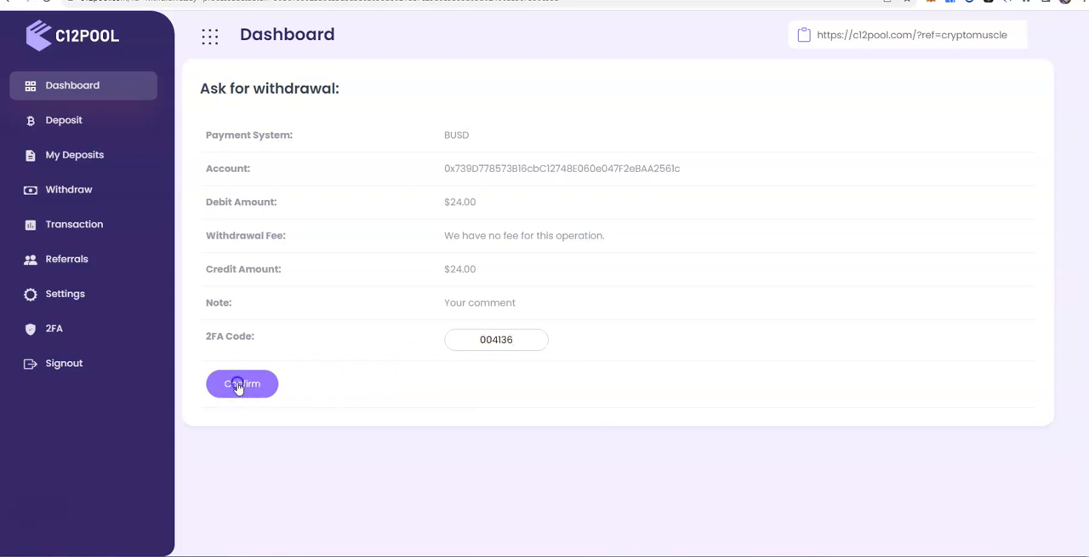
pyautogui.moveTo(417, 388)
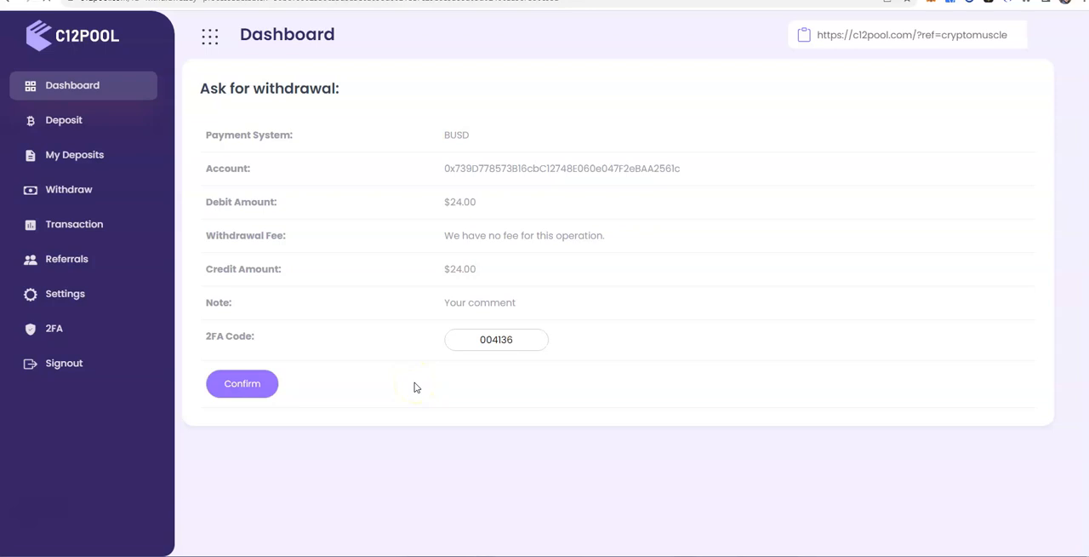
pyautogui.click(242, 383)
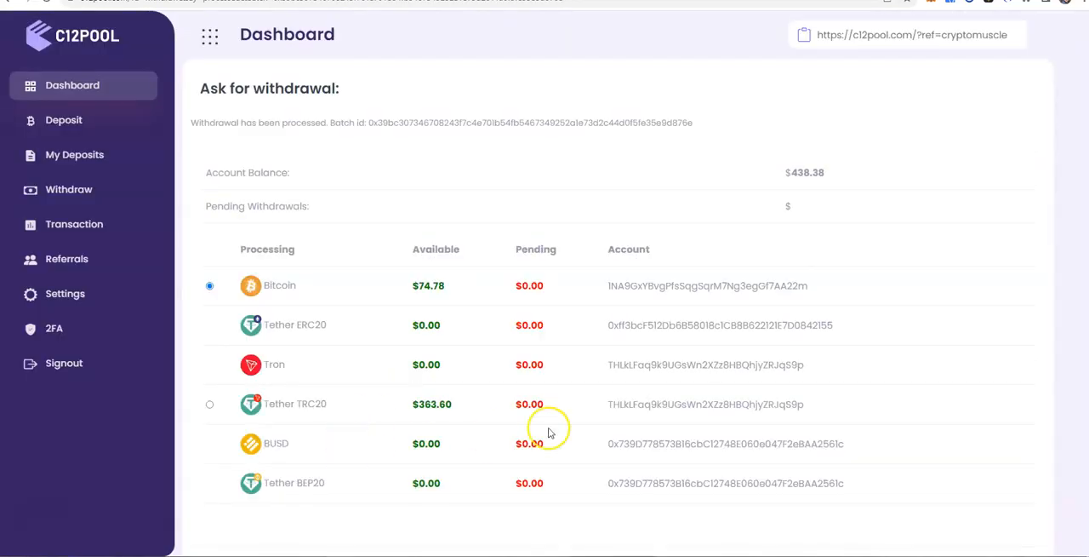
pyautogui.moveTo(457, 185)
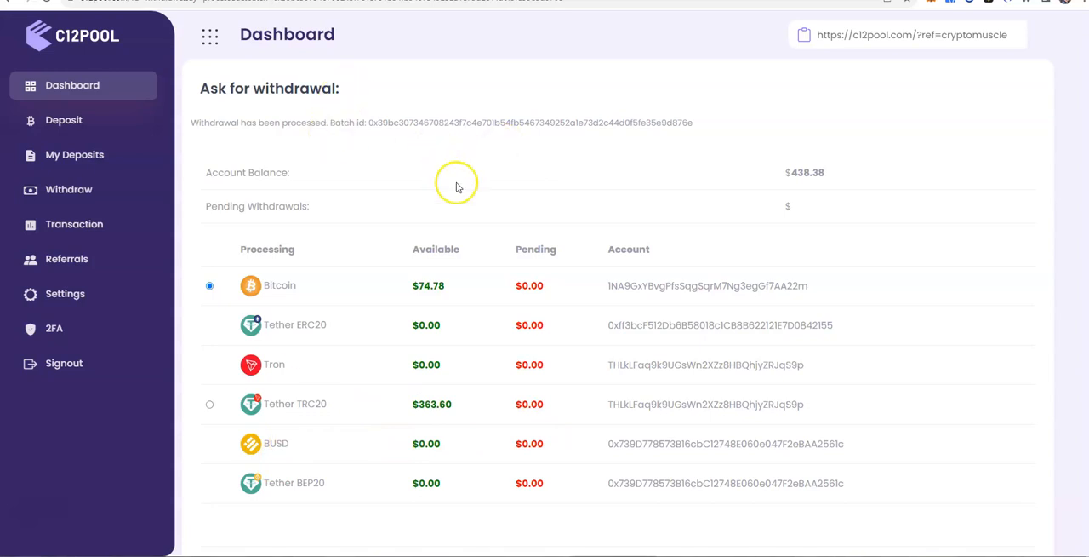
pyautogui.moveTo(457, 186)
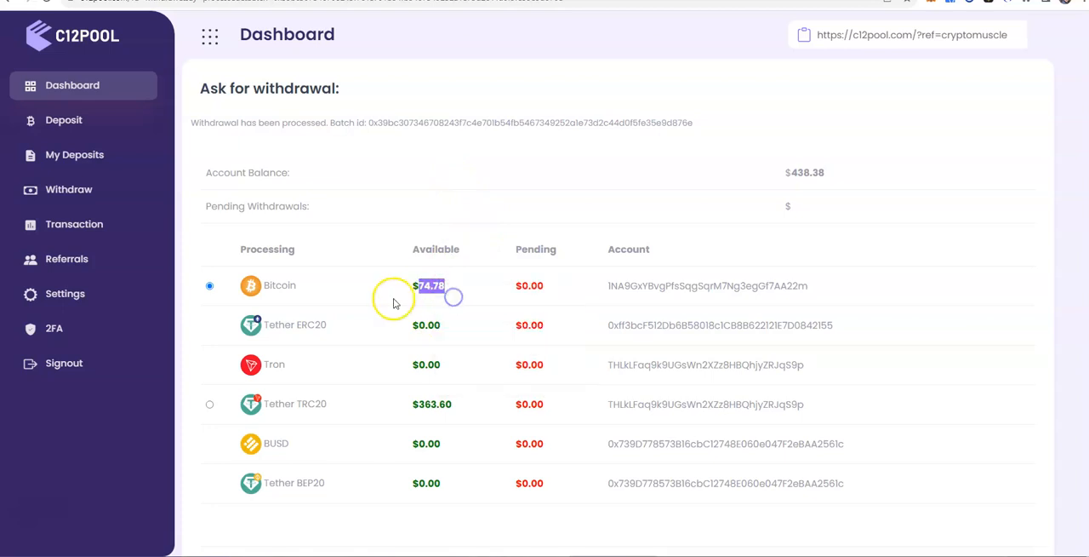
# Submit the 74.78 Bitcoin withdrawal request and confirm it with the 2FA code.
pyautogui.scroll(-3)
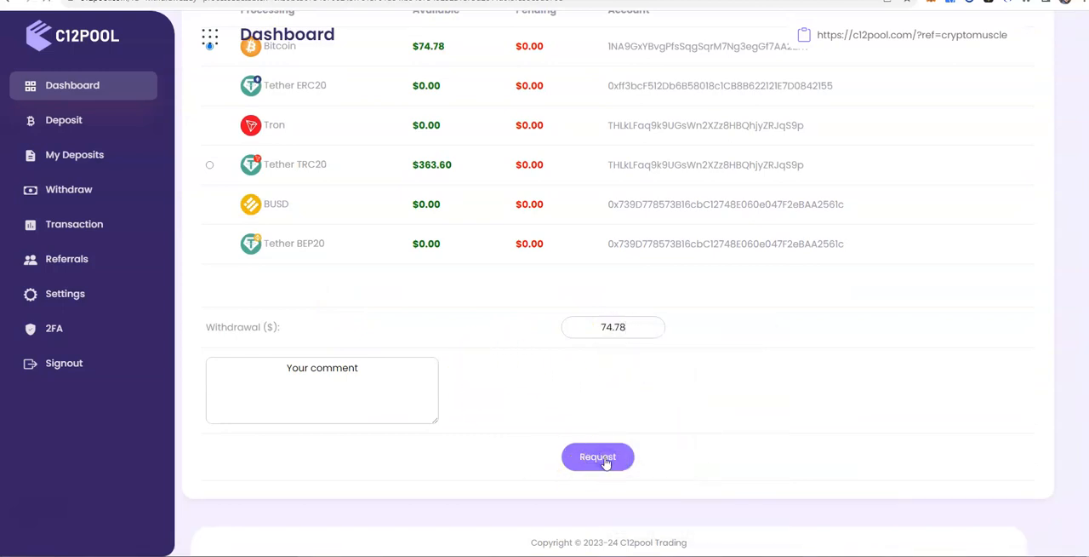
pyautogui.click(598, 457)
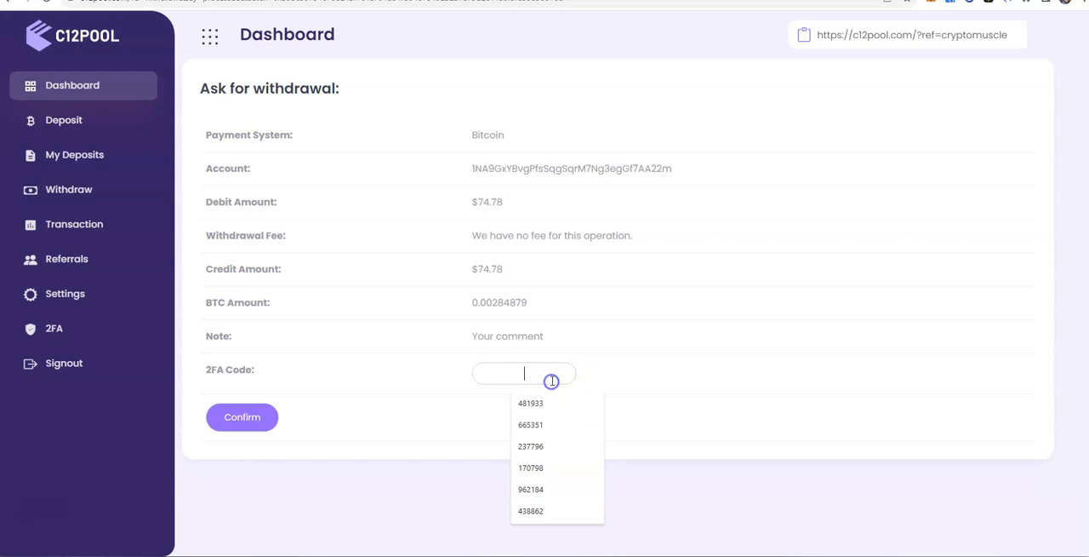
pyautogui.moveTo(774, 317)
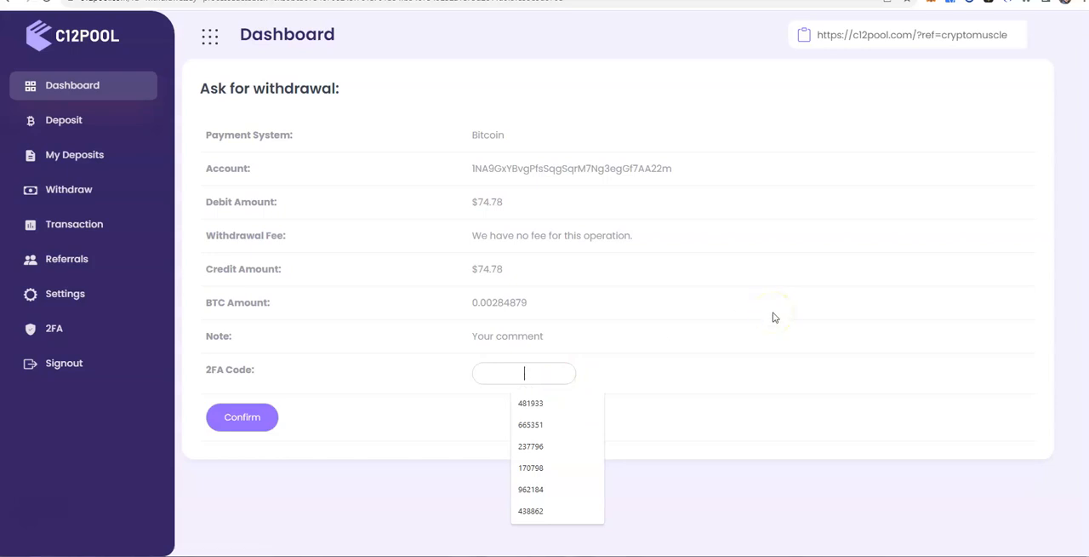
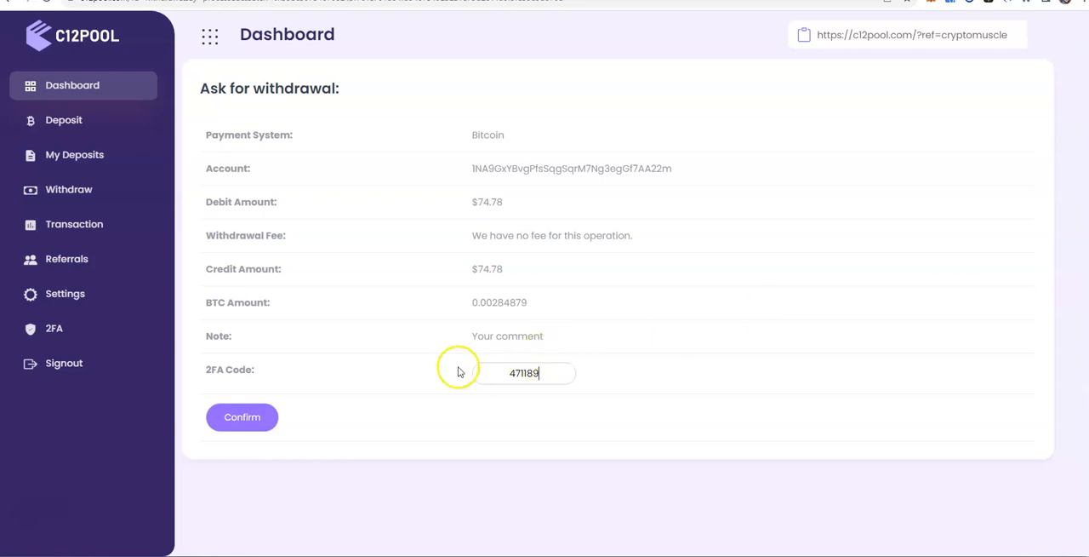
pyautogui.click(242, 417)
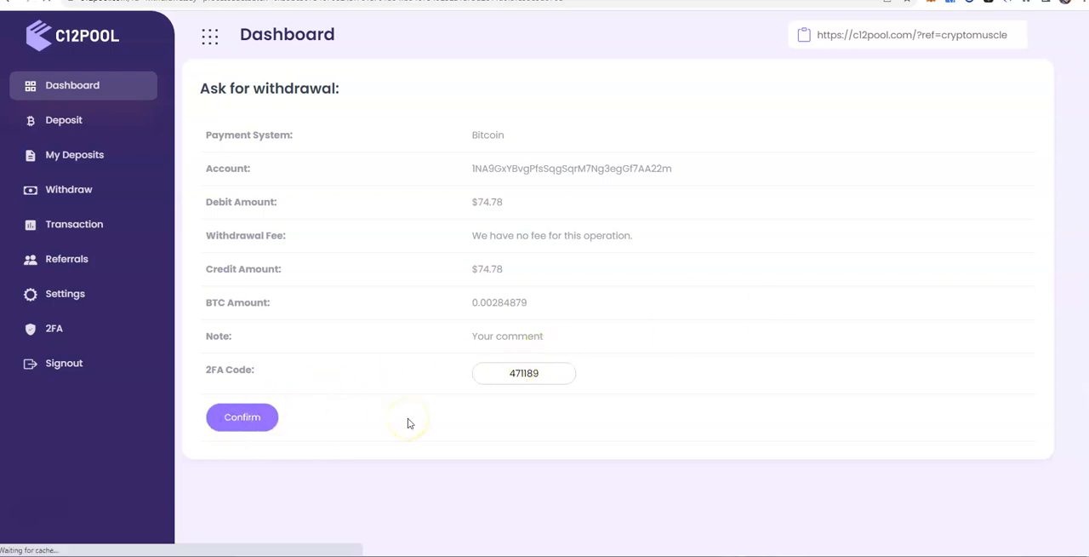
pyautogui.moveTo(409, 423)
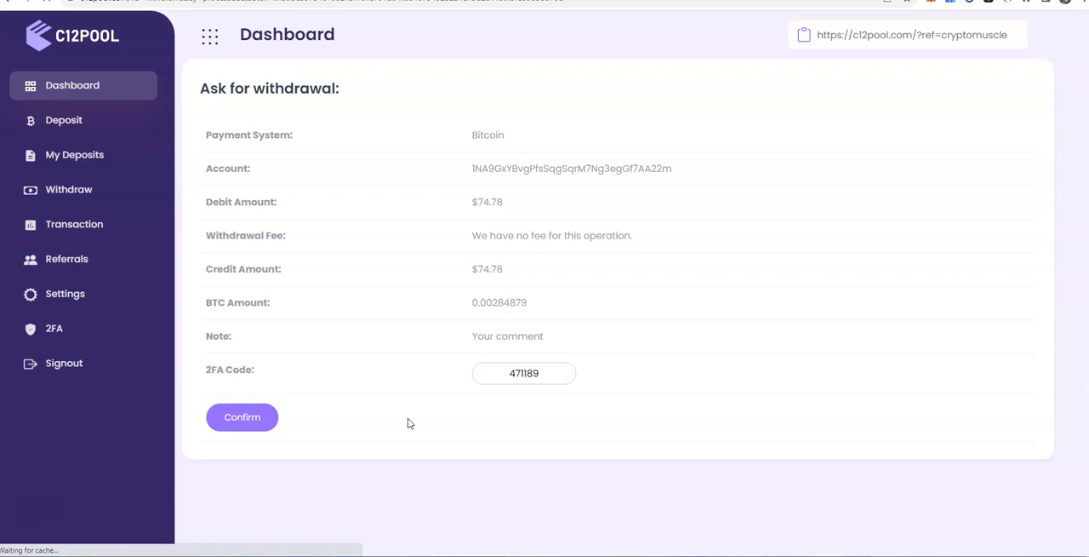
pyautogui.click(242, 417)
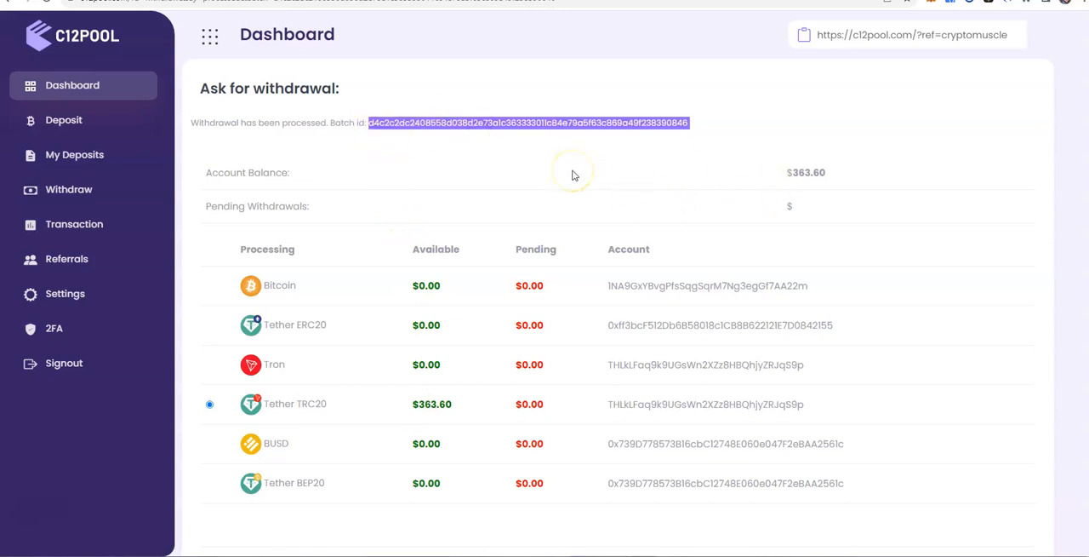
pyautogui.moveTo(665, 242)
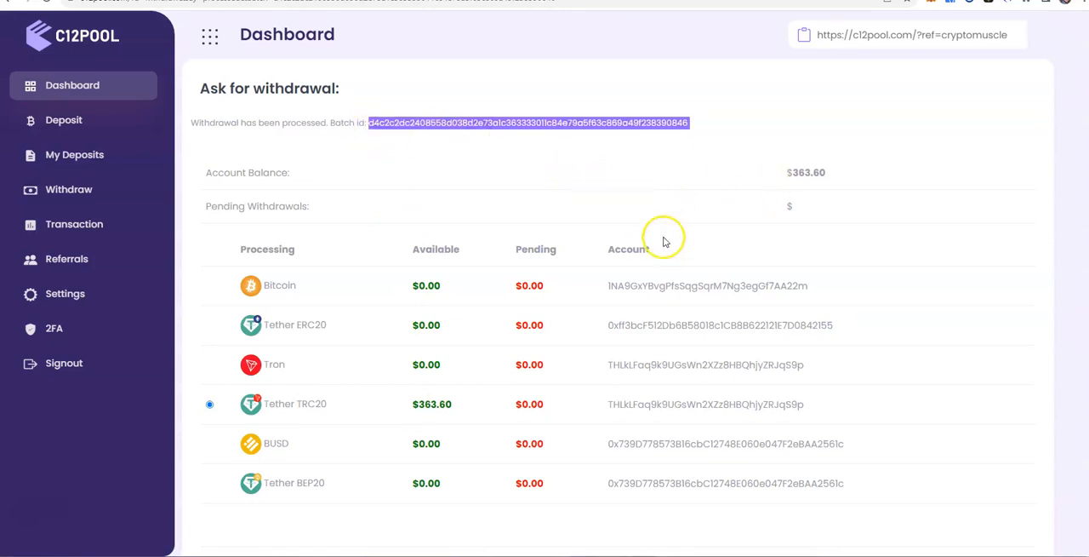
pyautogui.moveTo(665, 241)
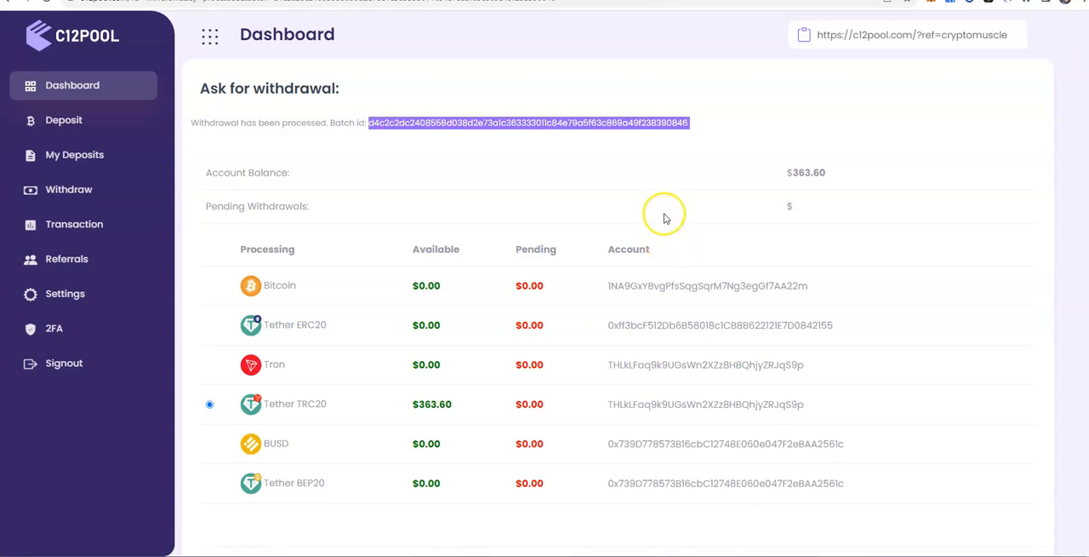
# Copy and paste 363.60 as the Tether TRC20 withdrawal amount, request it, and confirm with 2FA.
pyautogui.scroll(-3)
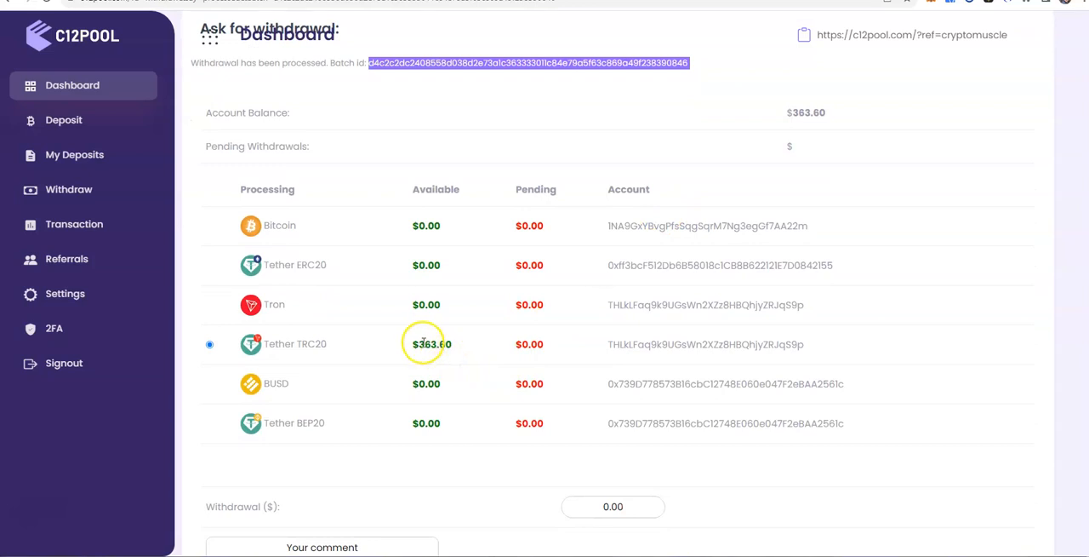
pyautogui.doubleClick(434, 344)
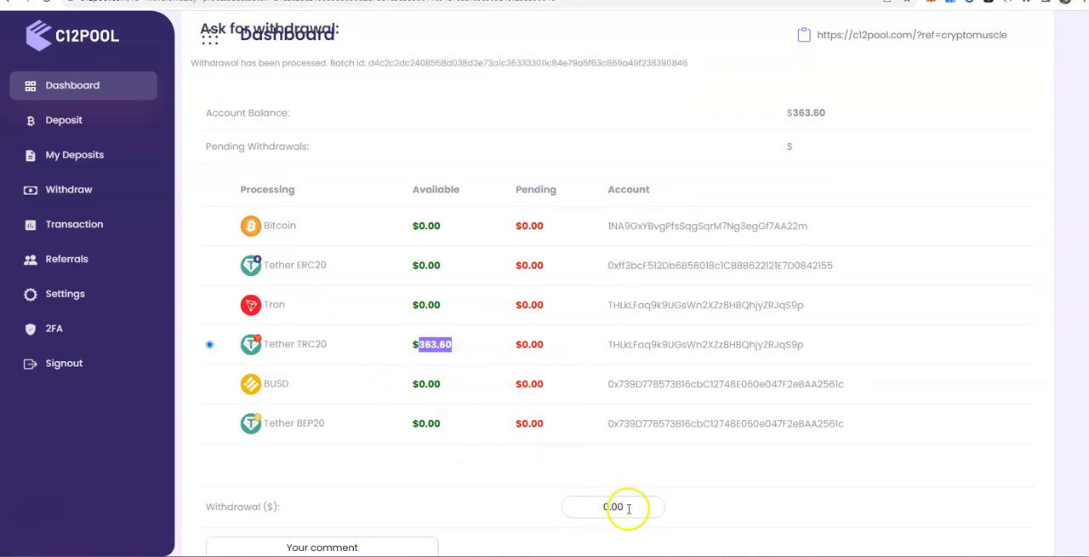
pyautogui.rightClick(613, 507)
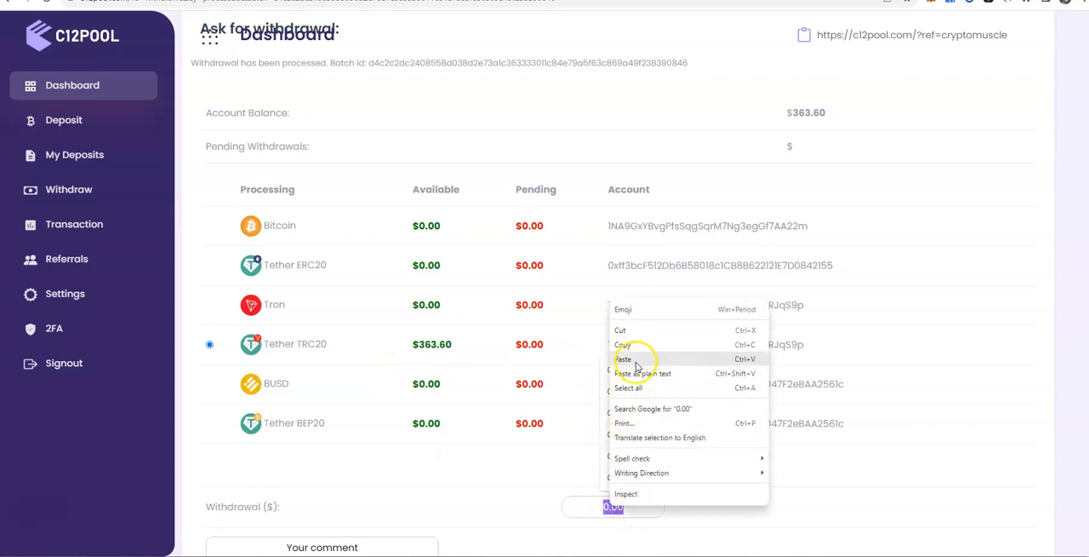
pyautogui.click(624, 358)
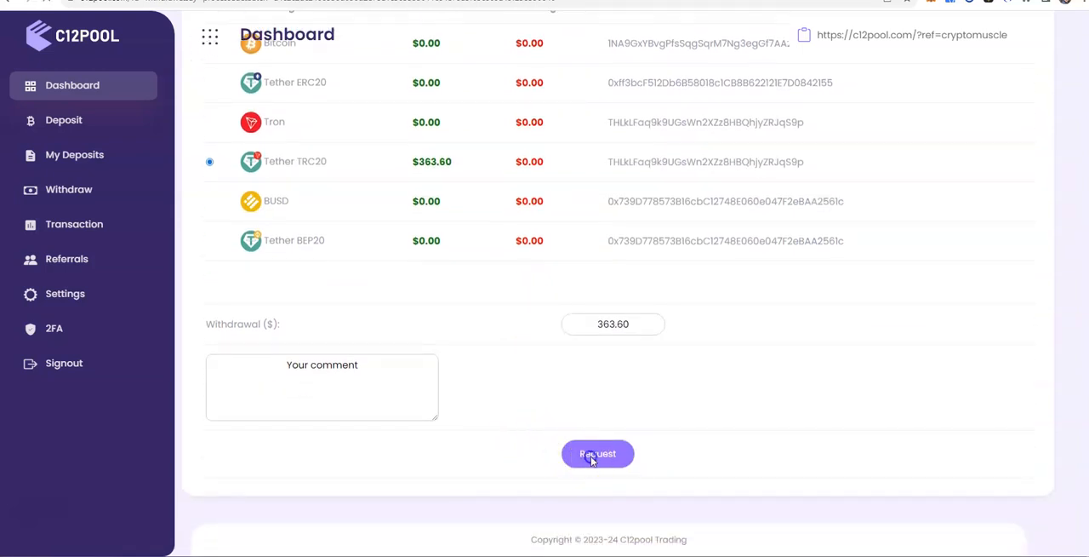
pyautogui.click(597, 452)
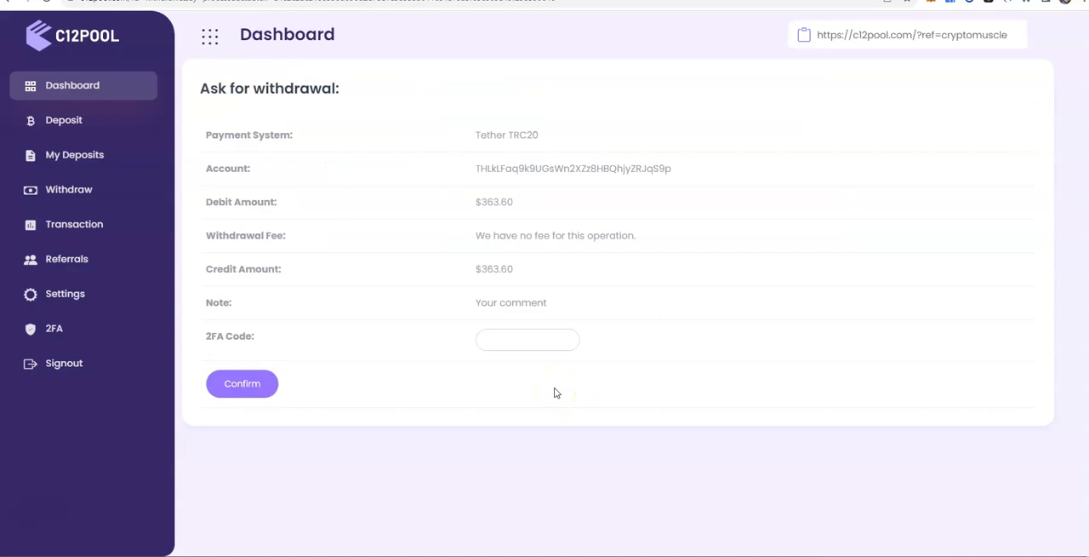
pyautogui.click(527, 338)
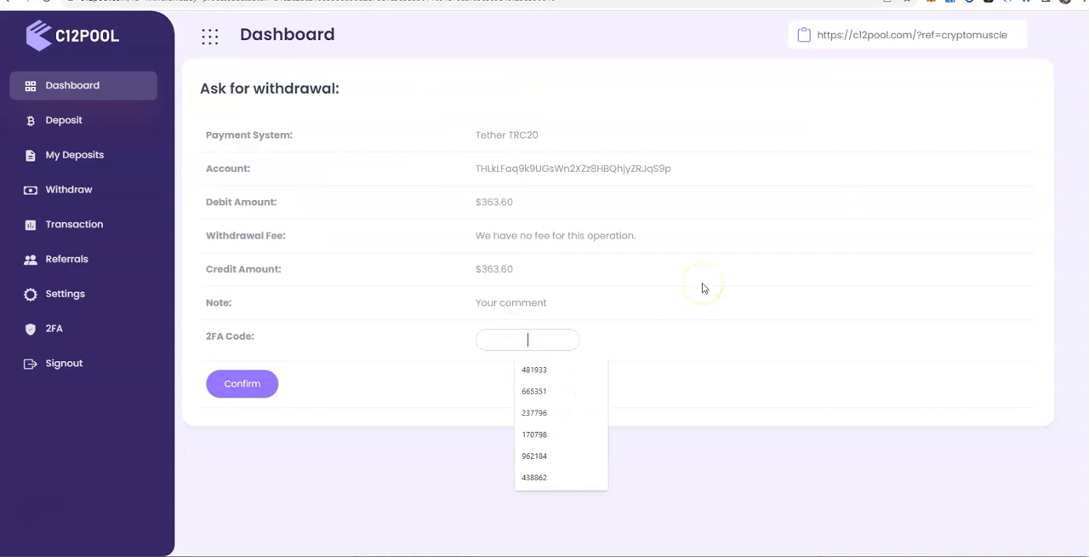
pyautogui.moveTo(703, 288)
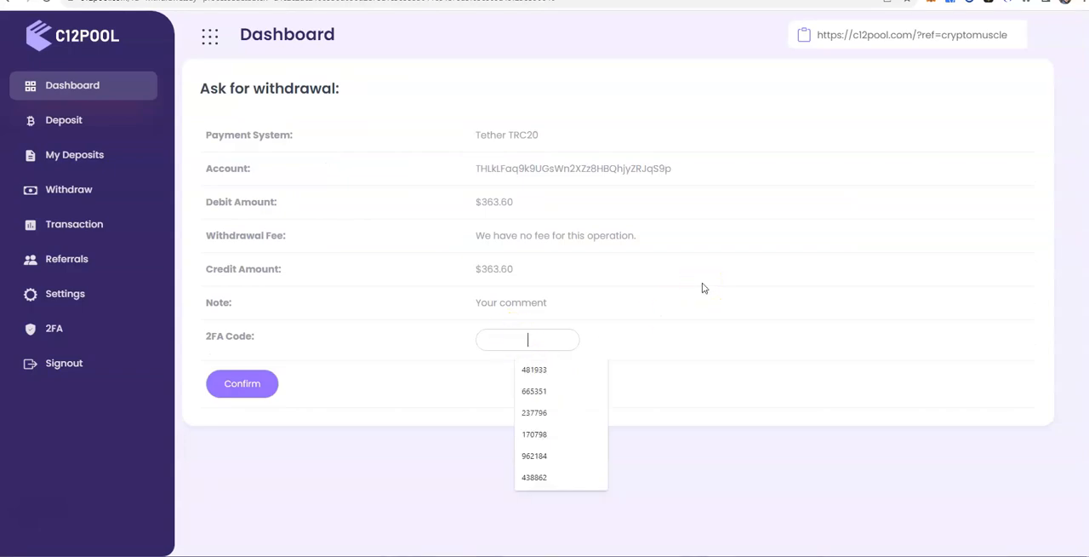
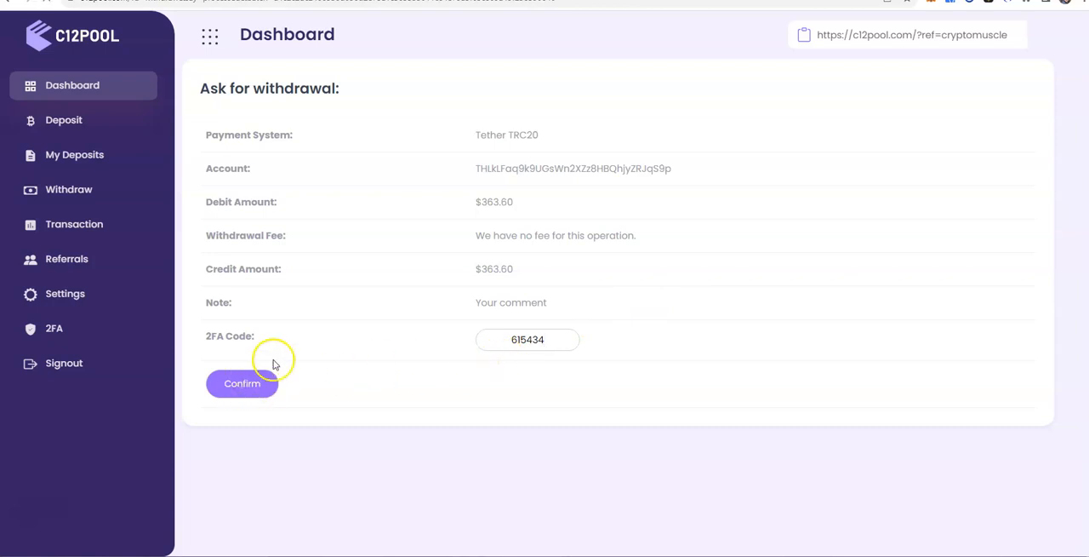
pyautogui.click(241, 383)
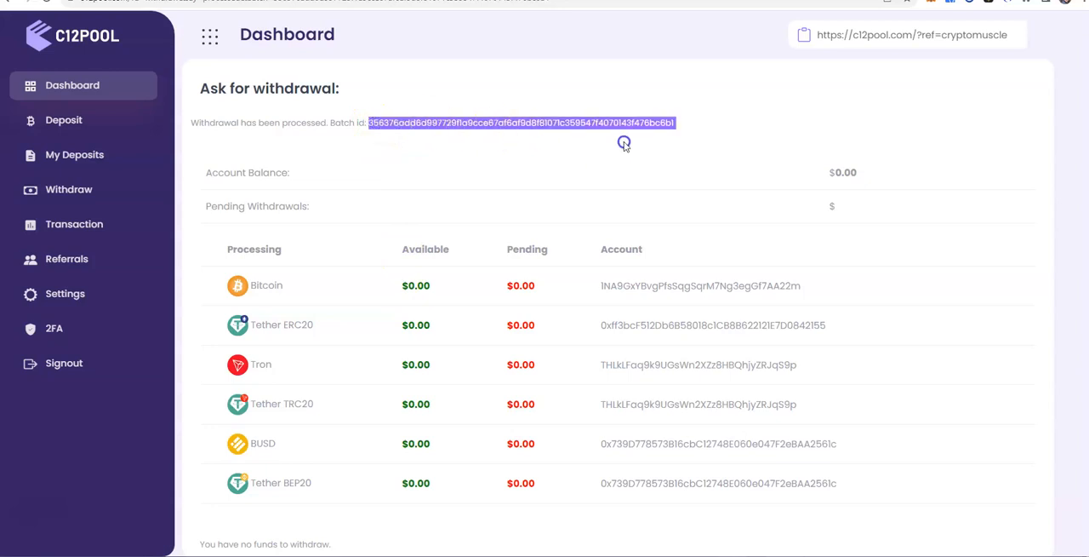
pyautogui.moveTo(610, 163)
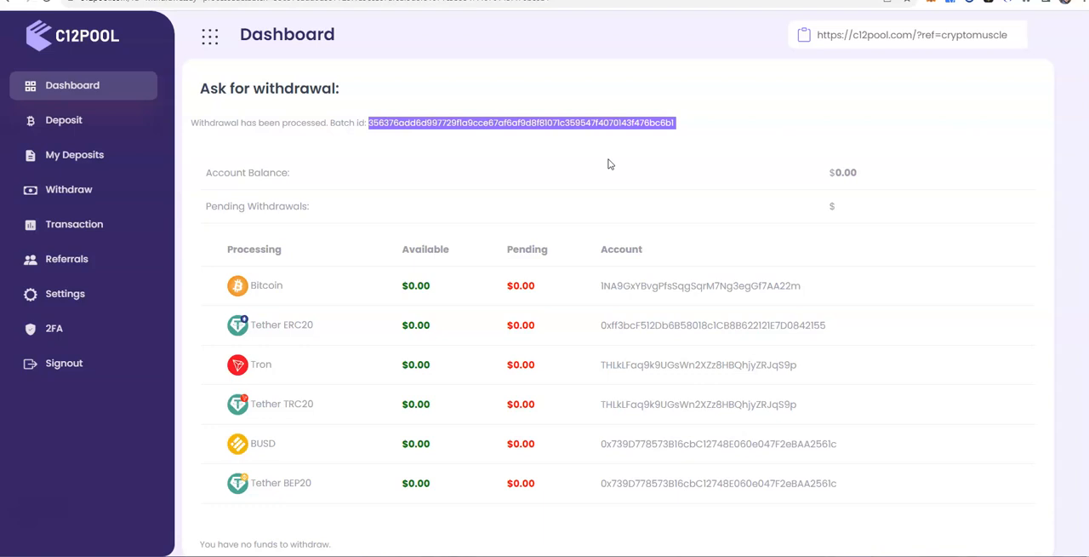
pyautogui.moveTo(185, 118)
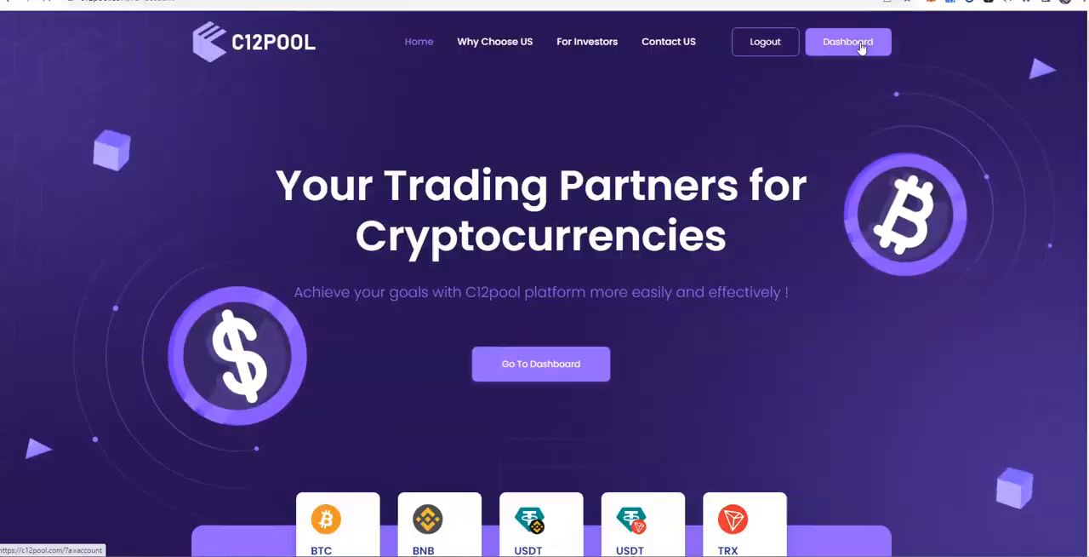
# Open the Dashboard from the home page header to see the $0.01 balance and $467.77 withdrawals.
pyautogui.click(848, 42)
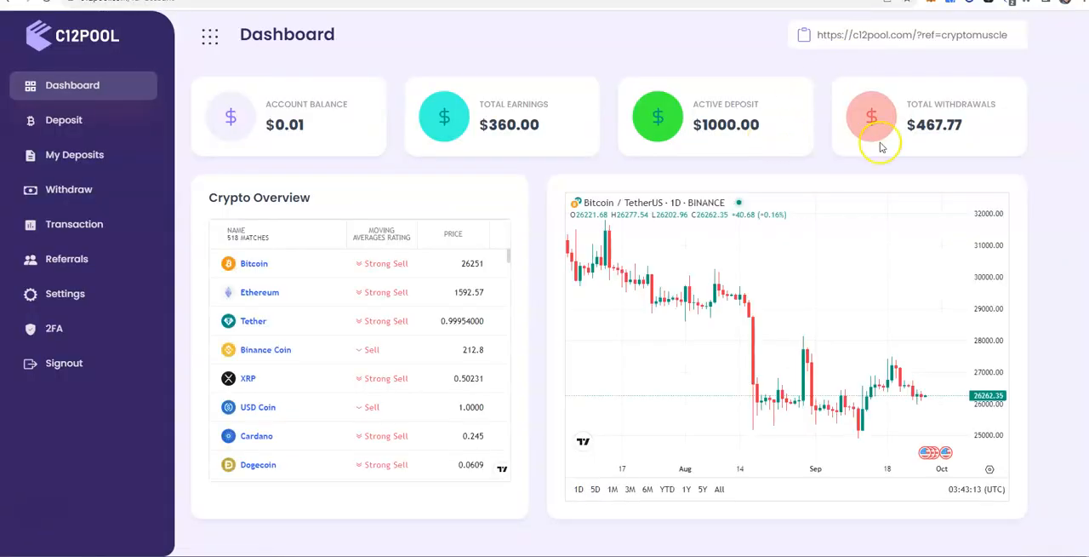
pyautogui.moveTo(943, 148)
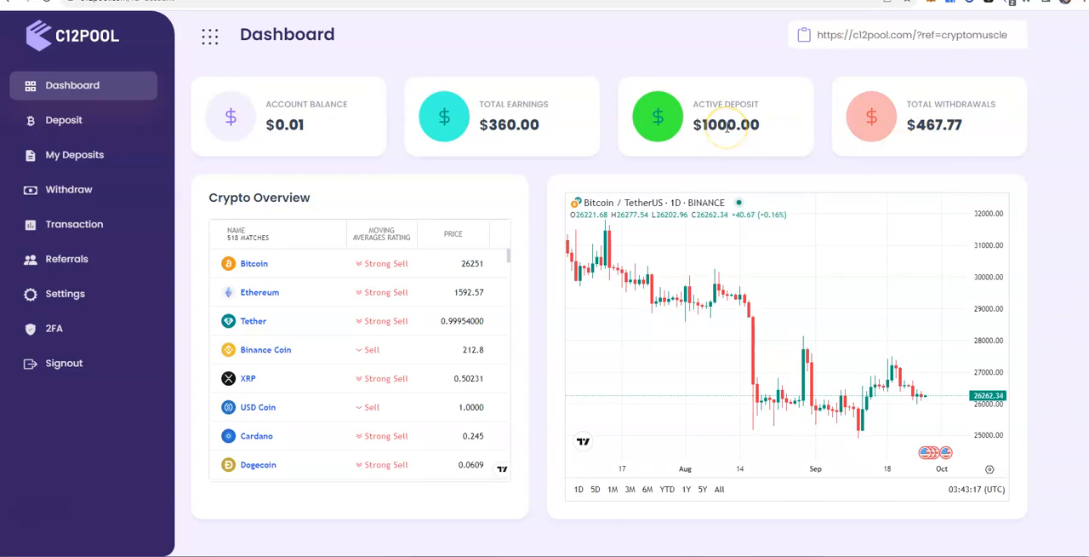
pyautogui.moveTo(517, 168)
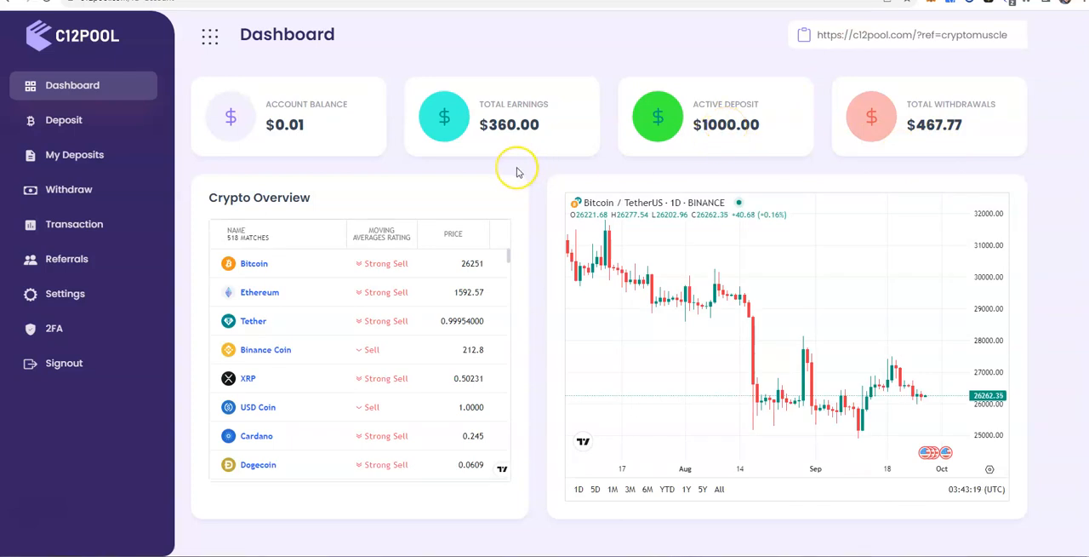
pyautogui.moveTo(551, 186)
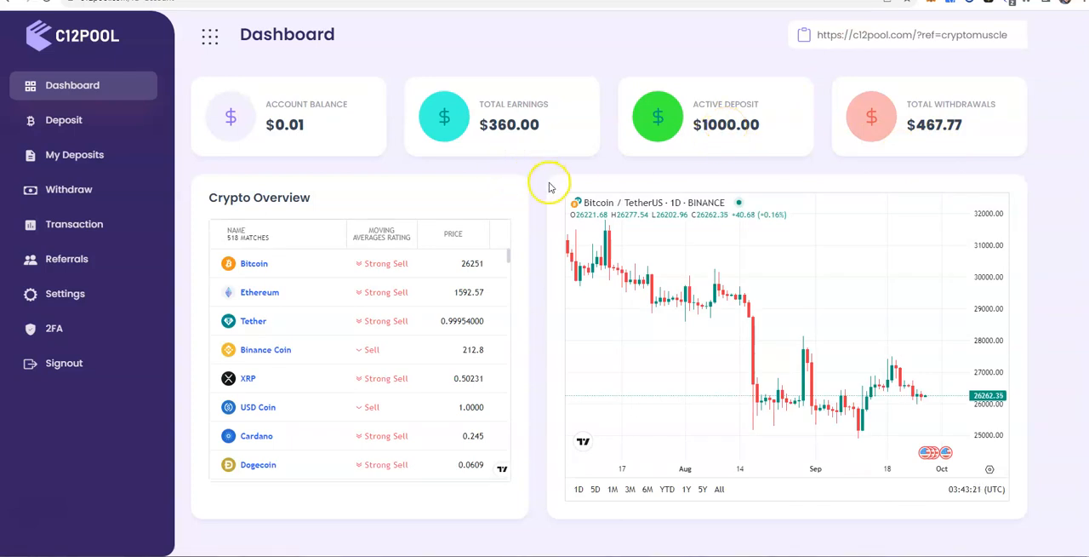
pyautogui.moveTo(530, 209)
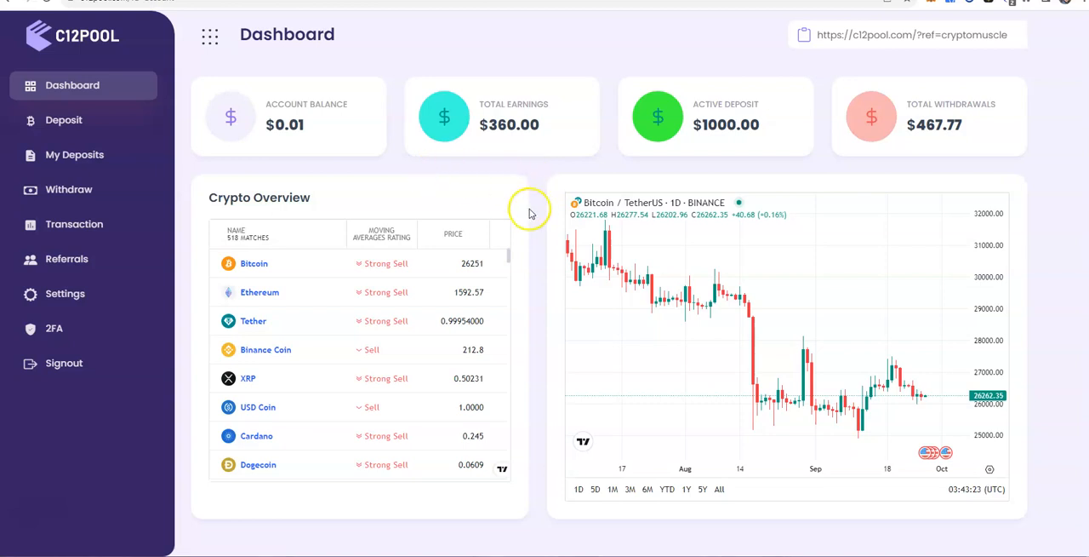
pyautogui.moveTo(529, 288)
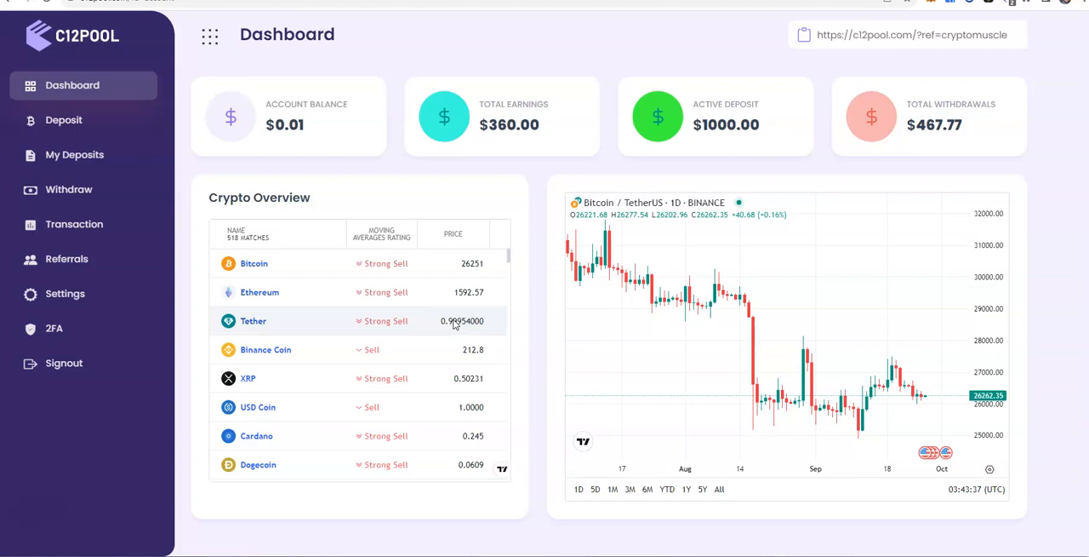
pyautogui.moveTo(75, 58)
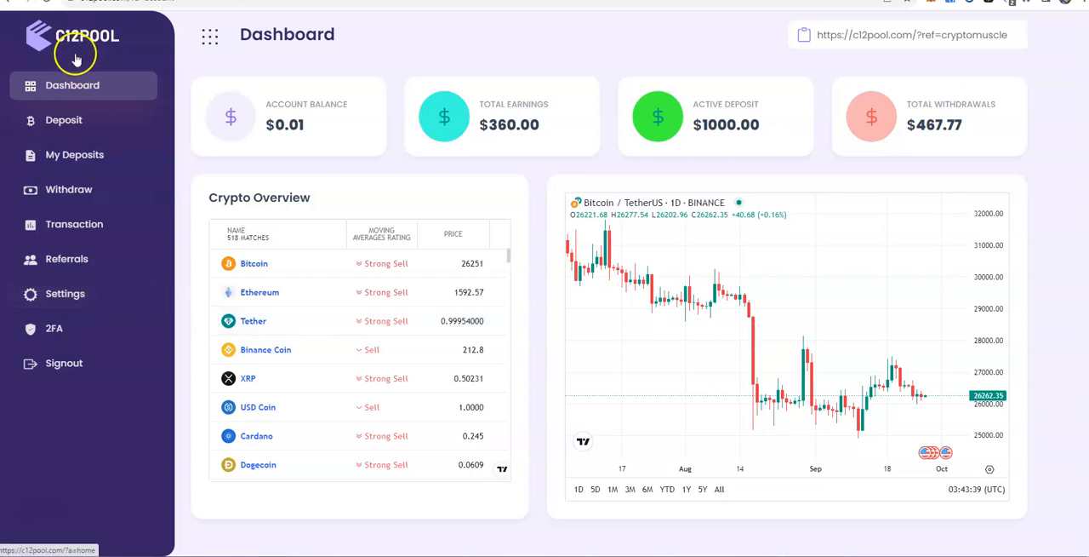
pyautogui.moveTo(183, 94)
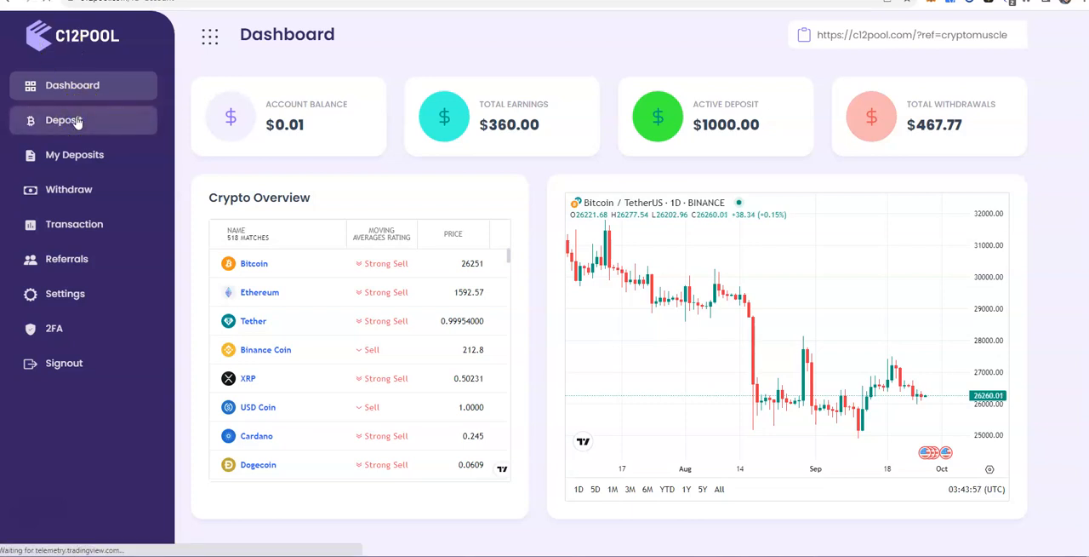
# Open Deposit from the sidebar and scroll through the Lite Invest plan and coin options.
pyautogui.click(64, 119)
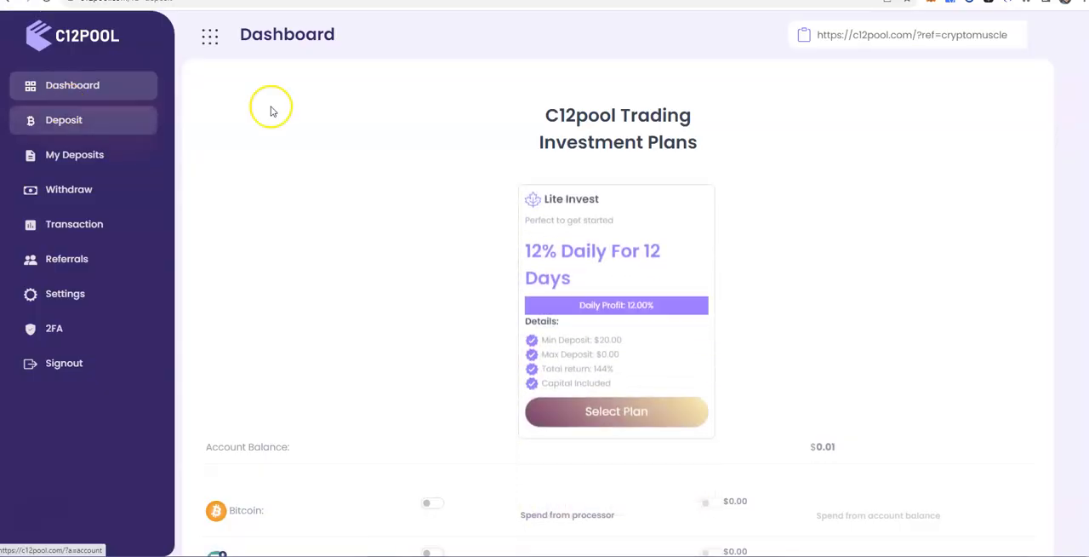
pyautogui.scroll(-3)
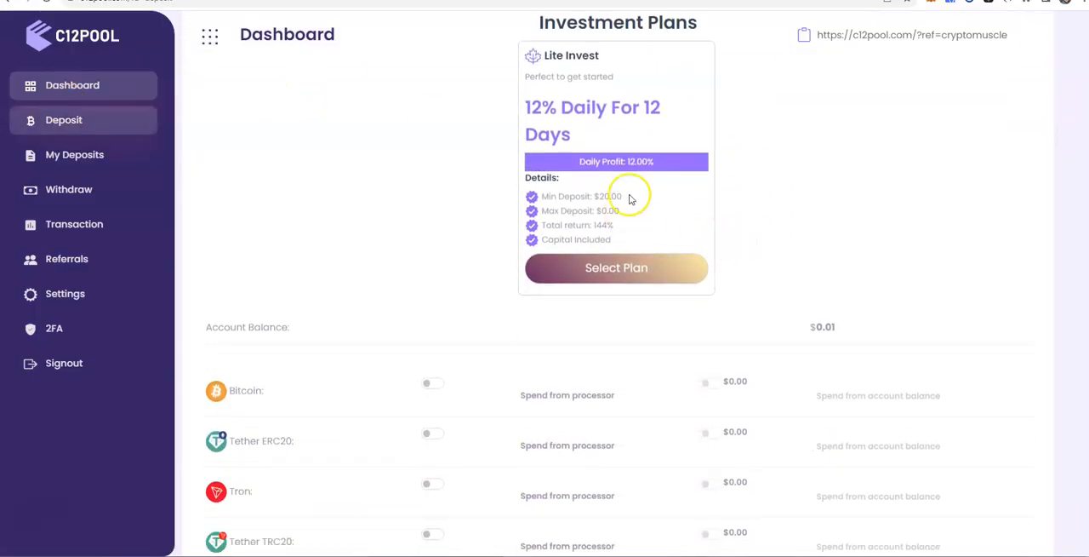
pyautogui.moveTo(570, 64)
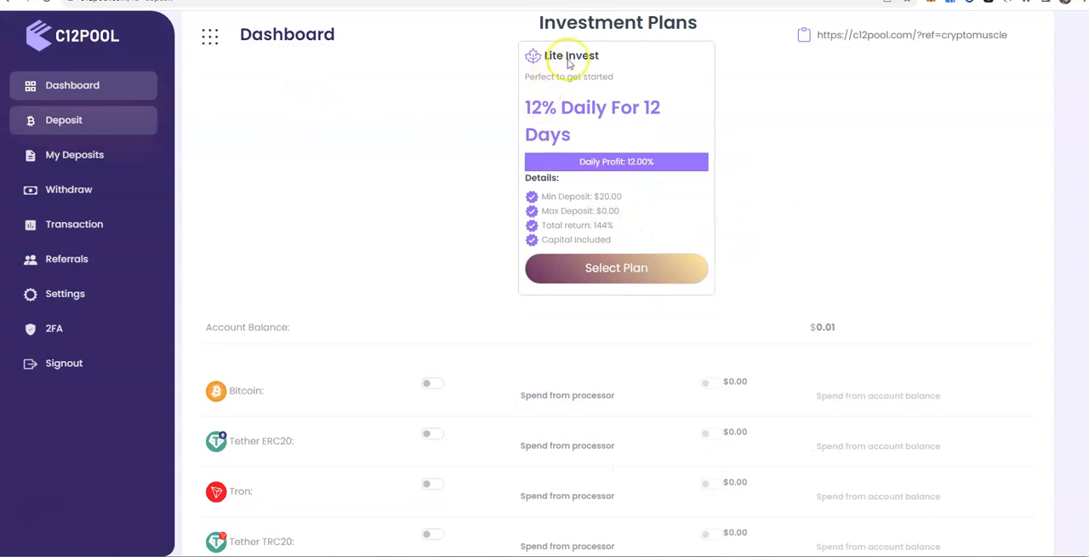
pyautogui.moveTo(770, 147)
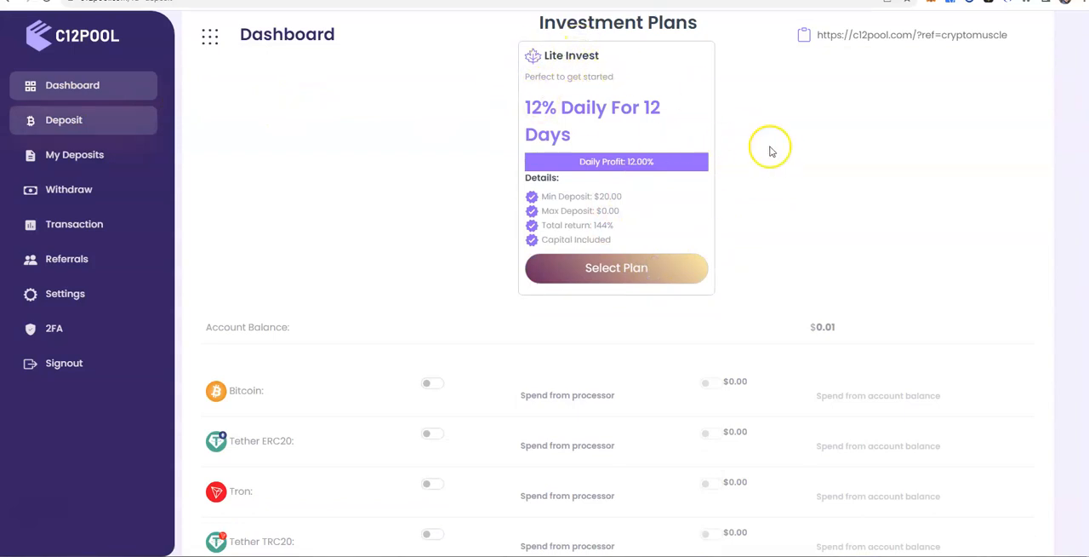
pyautogui.scroll(-3)
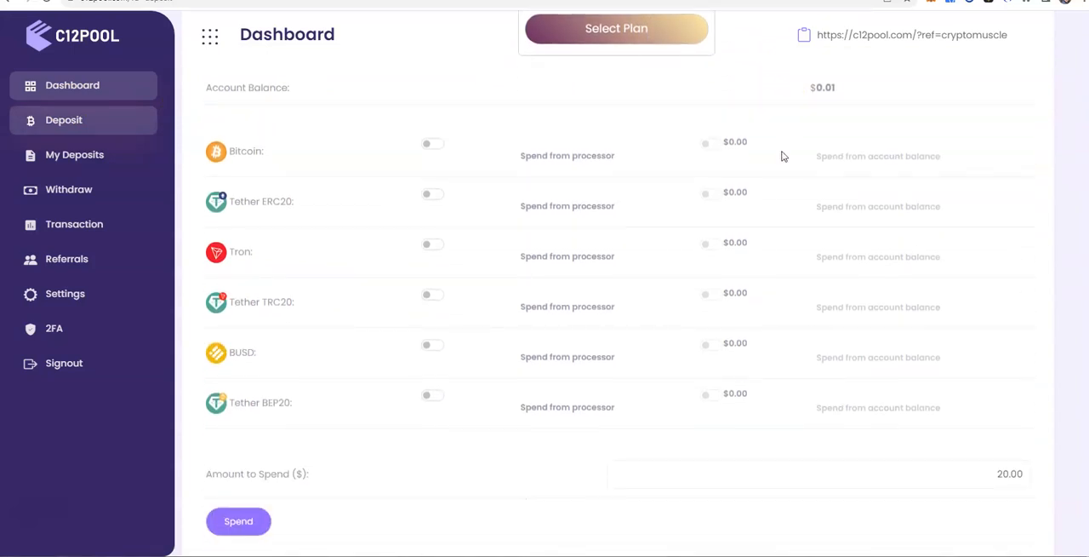
pyautogui.moveTo(264, 151)
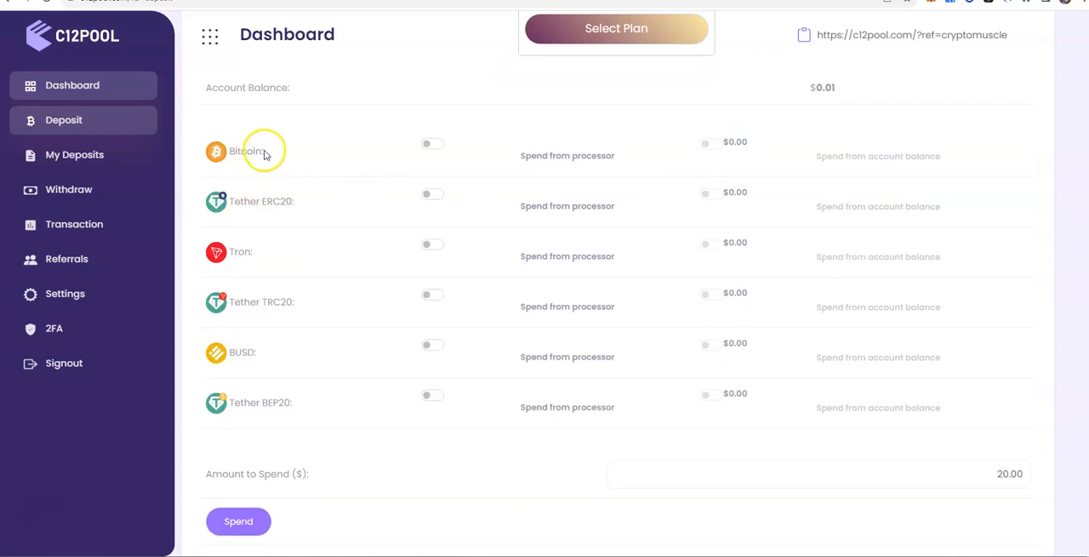
pyautogui.moveTo(292, 228)
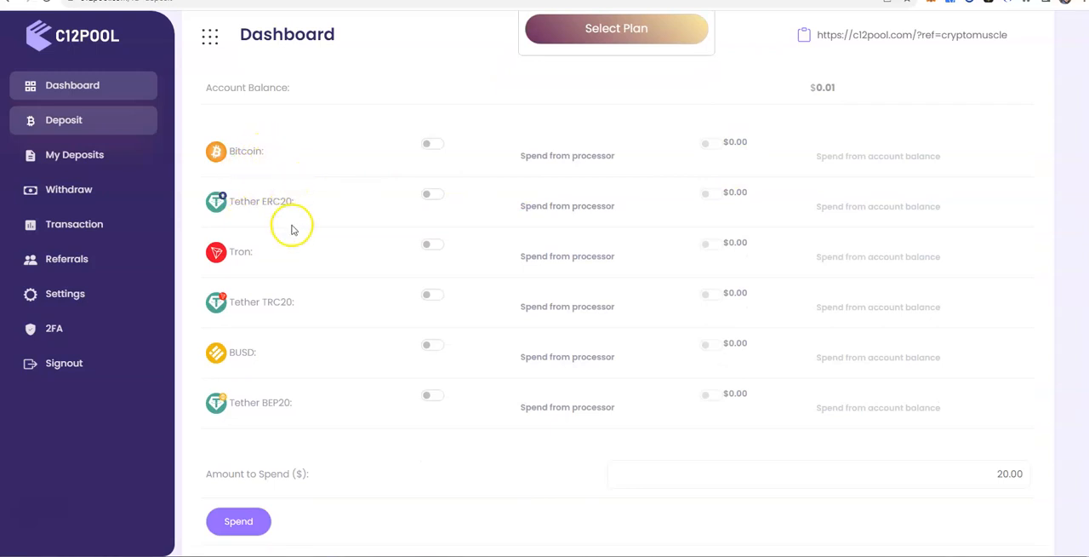
pyautogui.moveTo(274, 264)
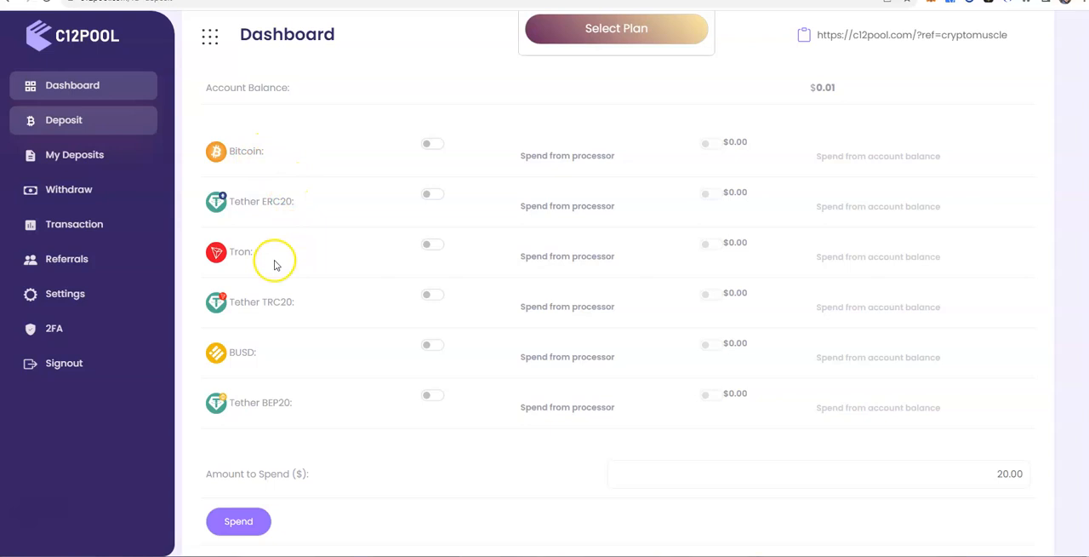
pyautogui.moveTo(266, 388)
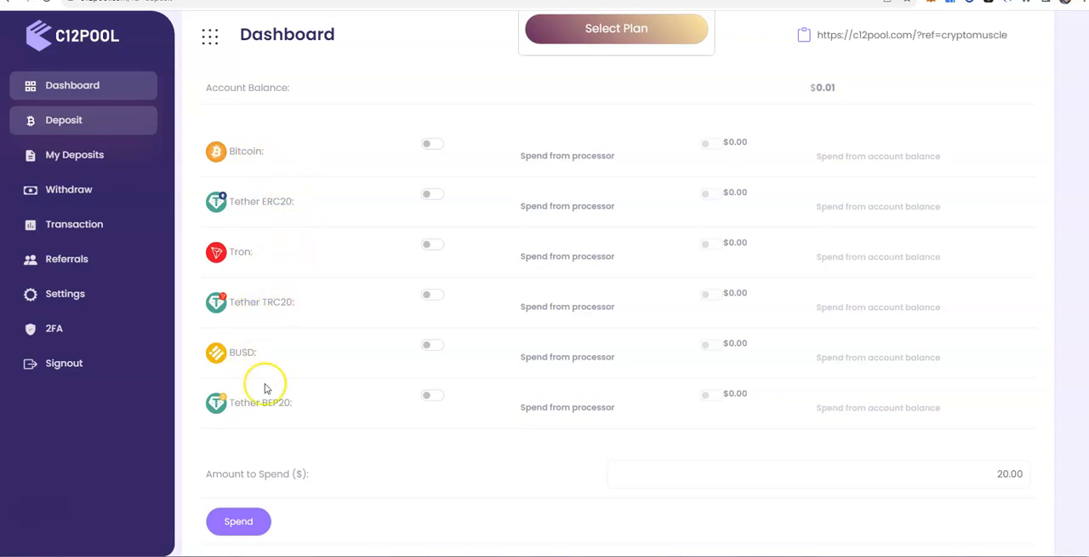
pyautogui.moveTo(311, 407)
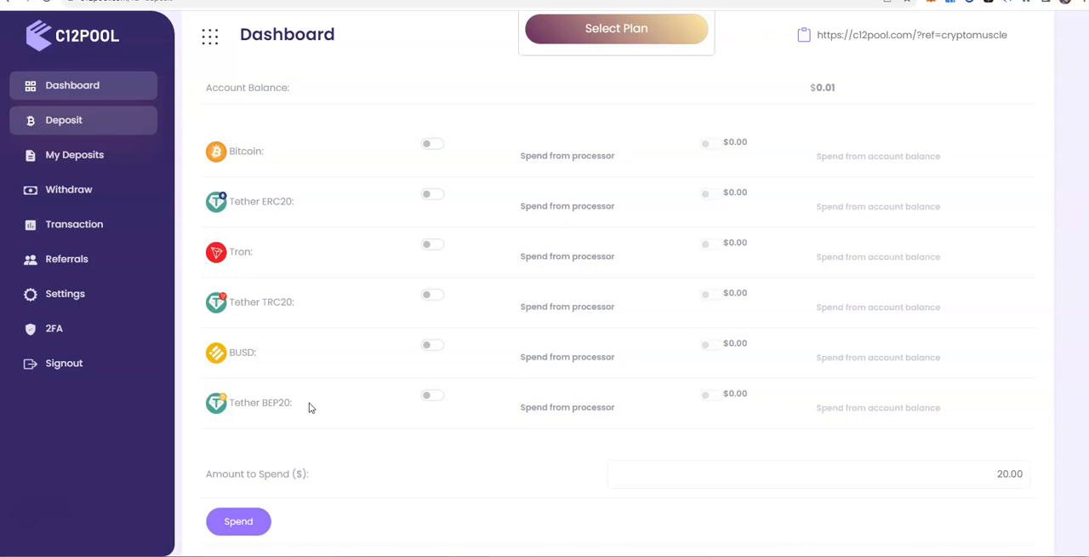
pyautogui.moveTo(885, 92)
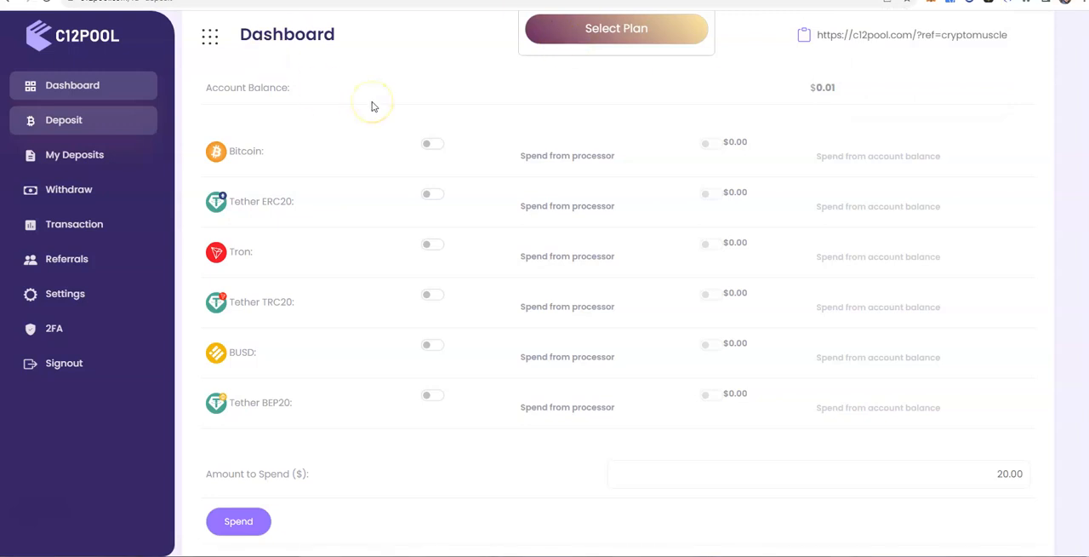
pyautogui.moveTo(372, 102)
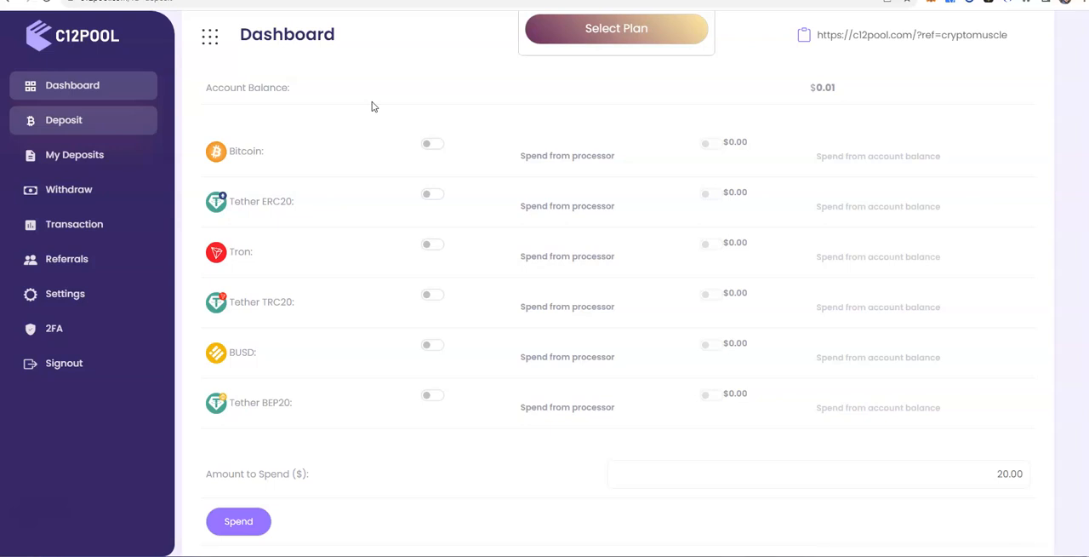
pyautogui.moveTo(79, 84)
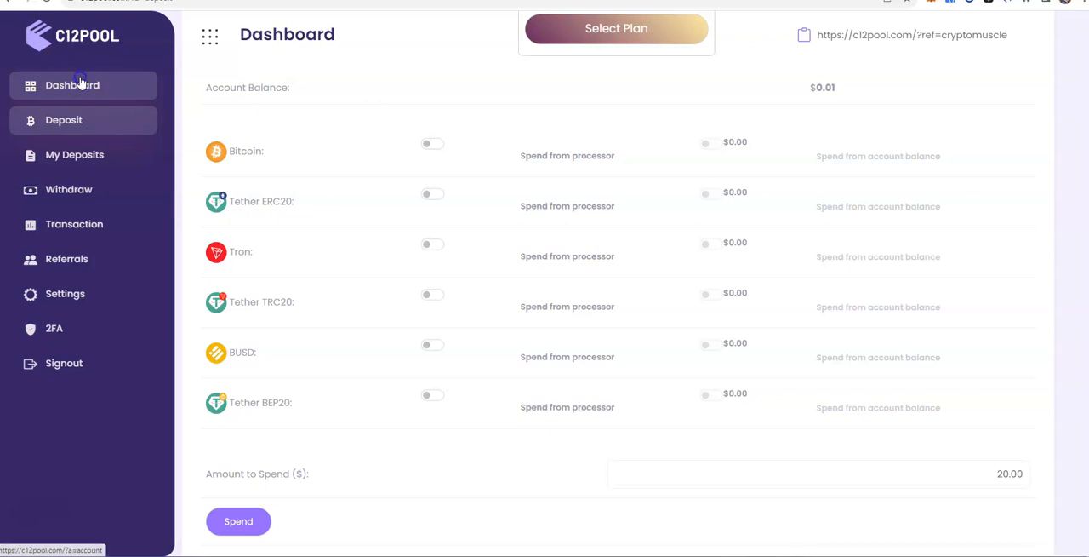
# Return to the Dashboard from the sidebar, showing $0.01 balance and $467.77 withdrawals.
pyautogui.click(72, 84)
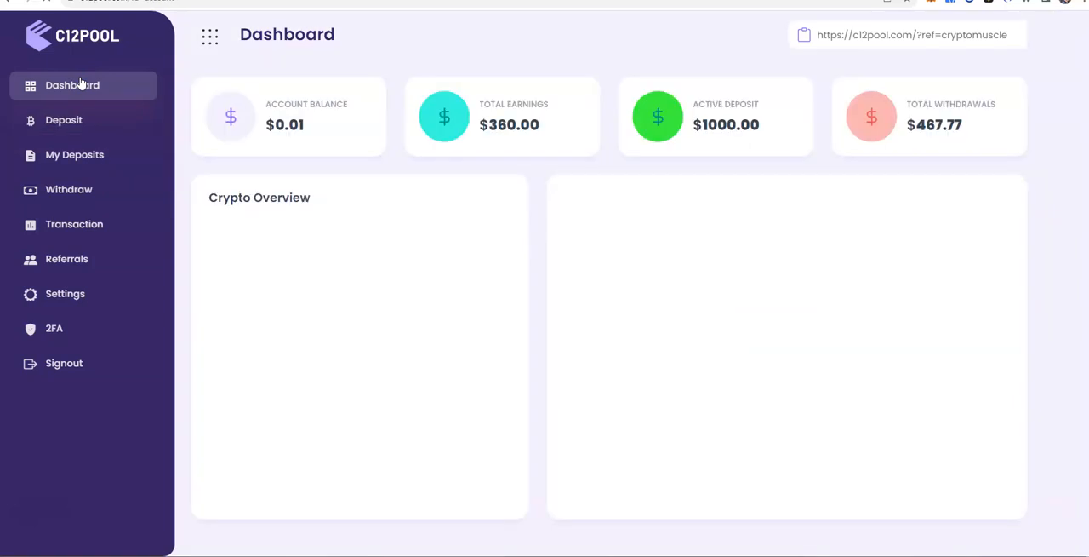